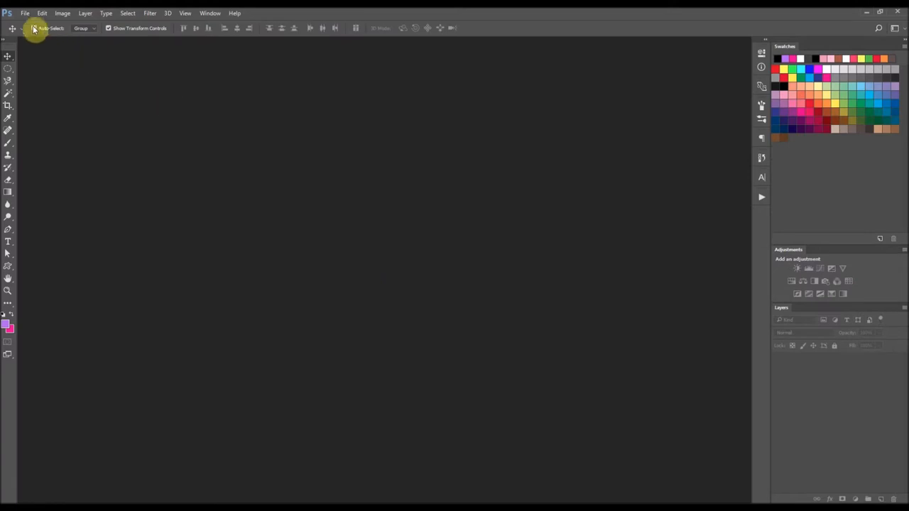
Start a new 6 × 6 inch, 300 ppi RGB document with a transparent background
click(25, 13)
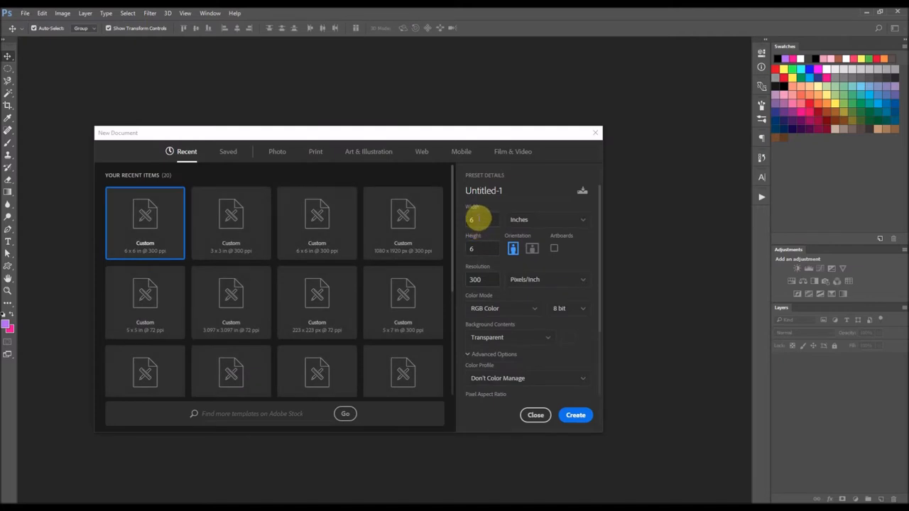
mouse_move(472, 247)
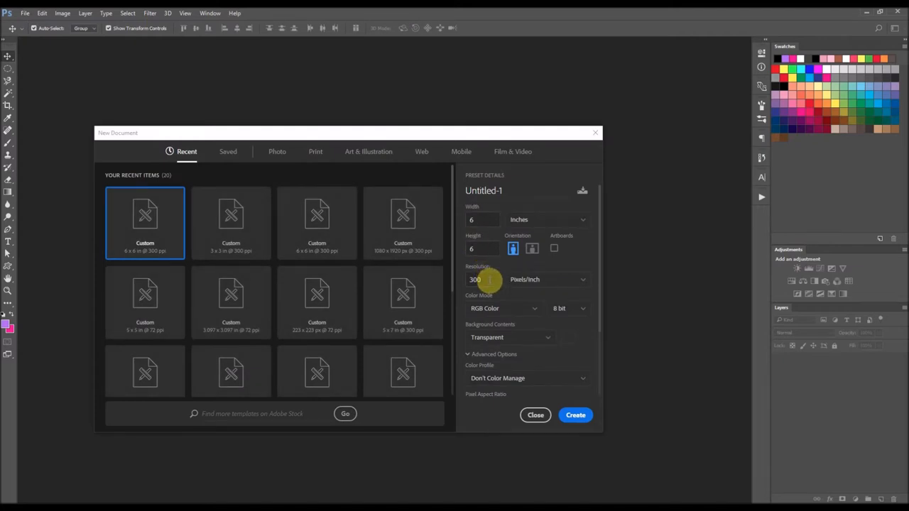
mouse_move(529, 348)
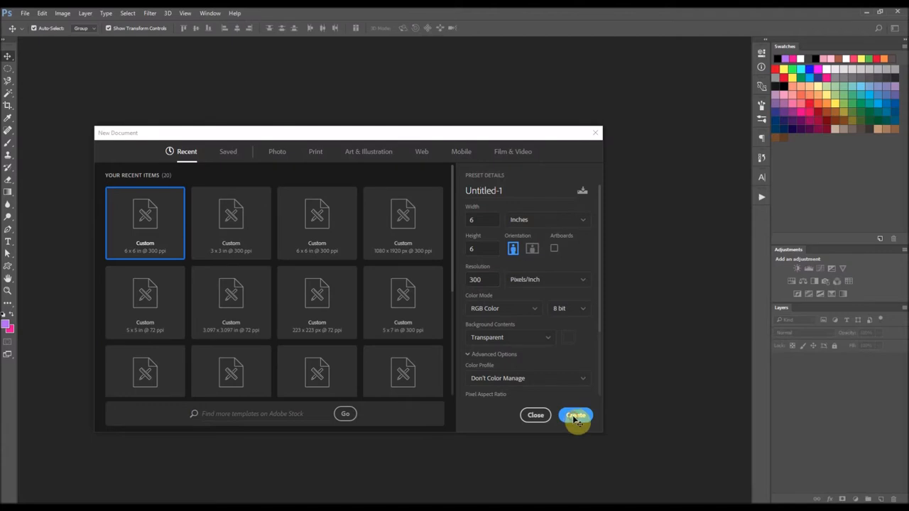
Create the blank transparent document and begin renaming its single layer to String
click(575, 415)
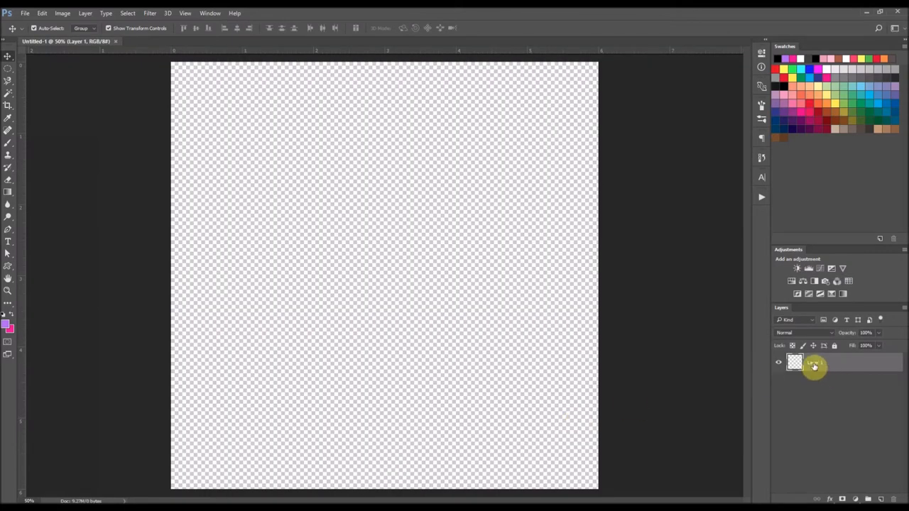
double_click(812, 362)
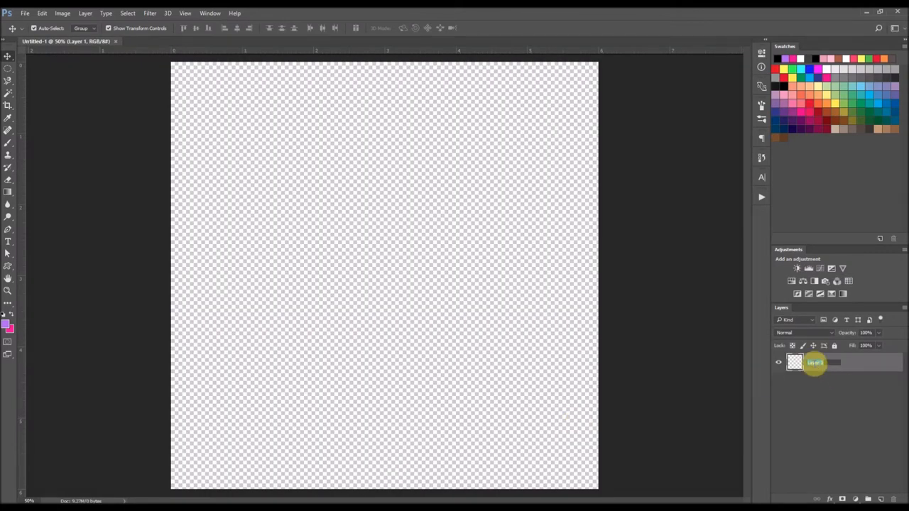
double_click(816, 363)
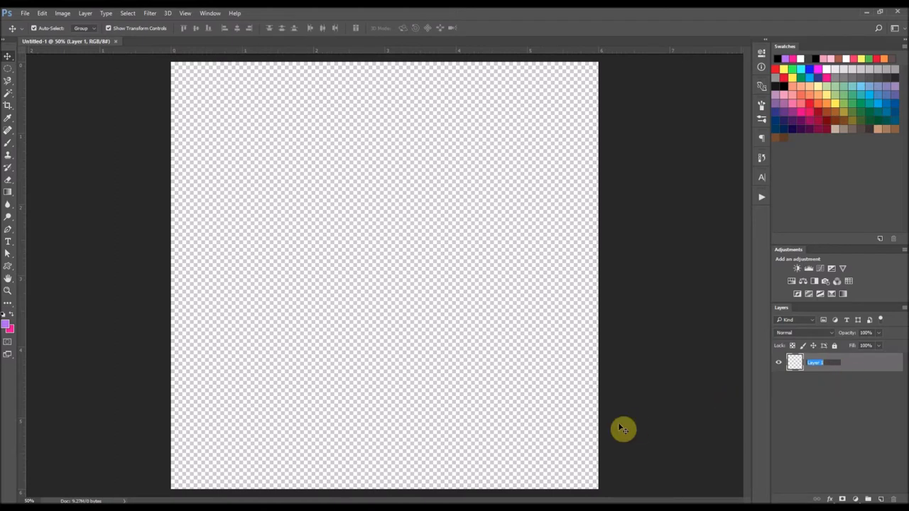
mouse_move(523, 486)
text(String)
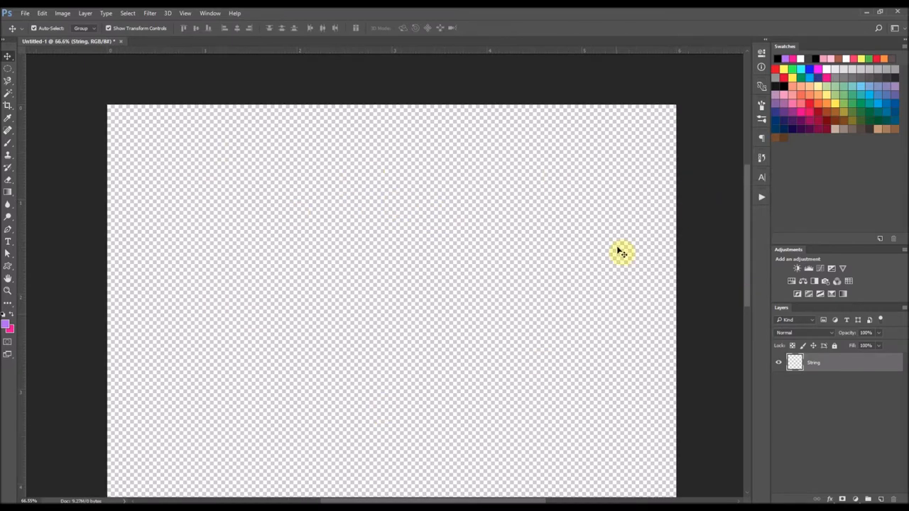
mouse_move(378, 335)
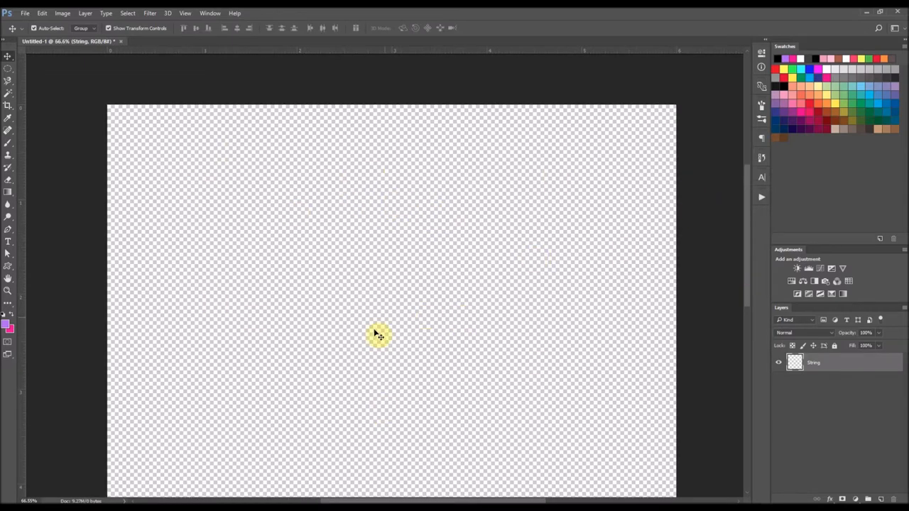
mouse_move(8, 287)
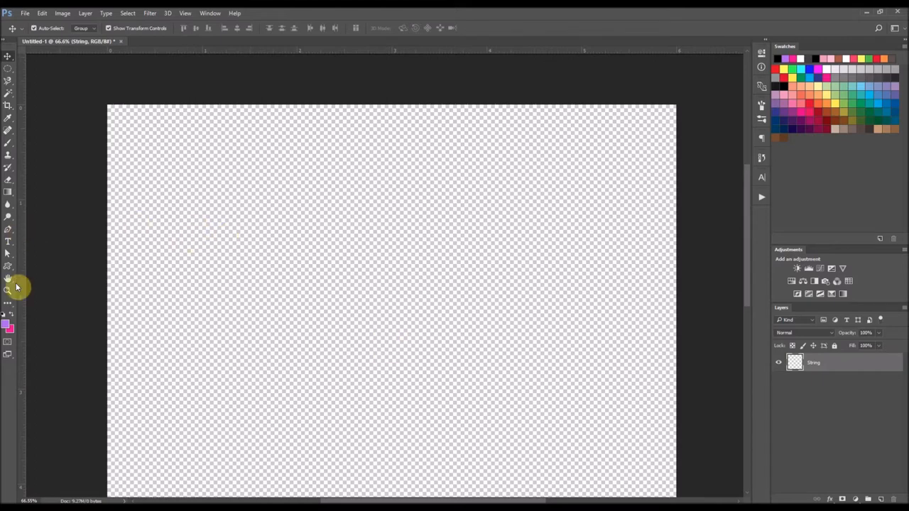
mouse_move(7, 327)
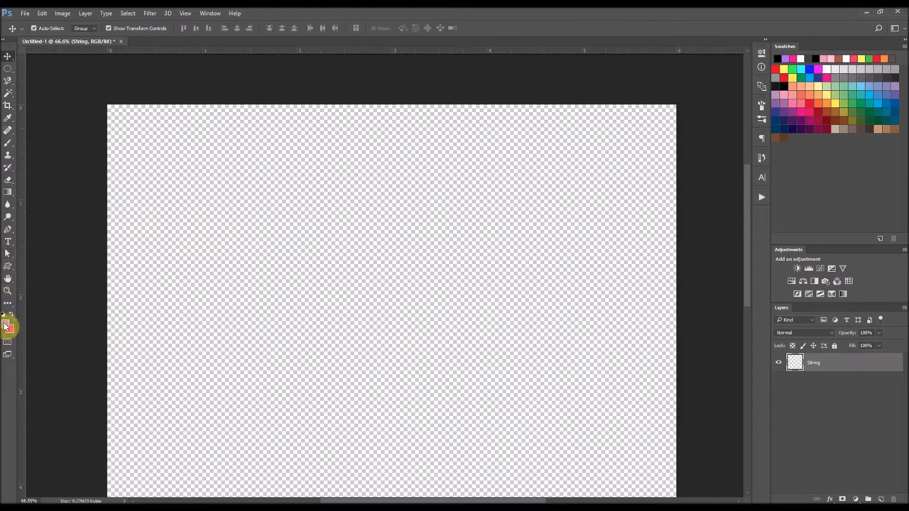
Set the Pen tool to Shape mode with No Color fill for the string outline
click(9, 230)
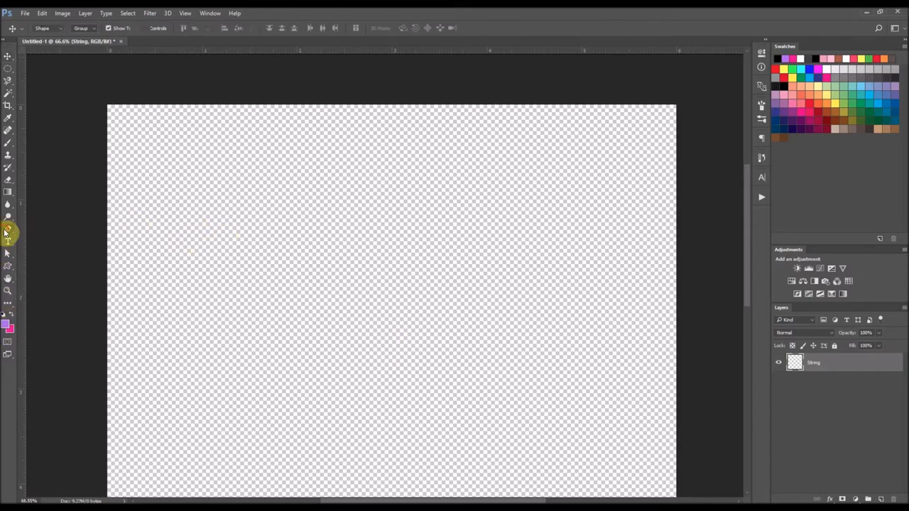
click(9, 230)
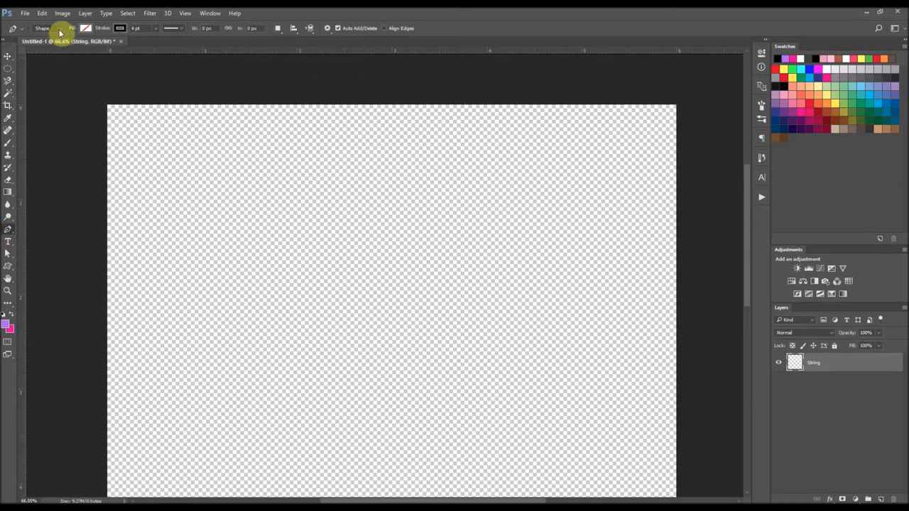
click(74, 29)
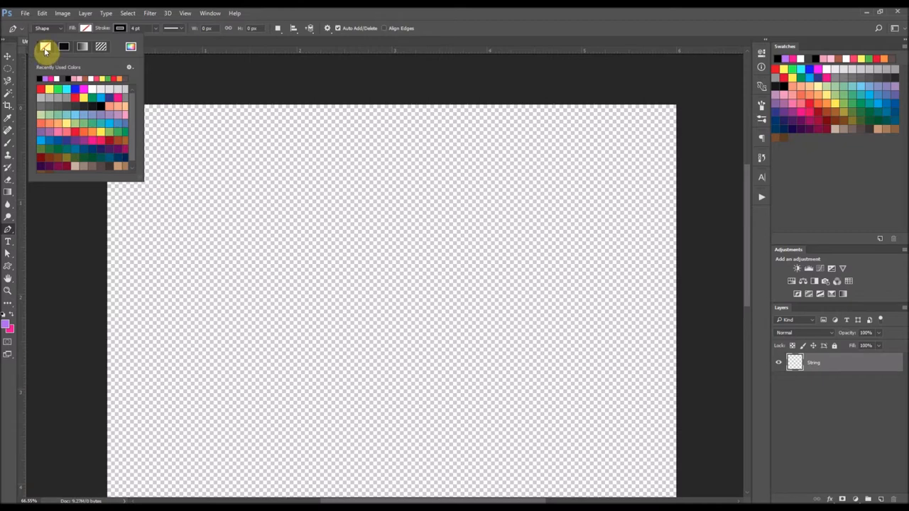
click(119, 28)
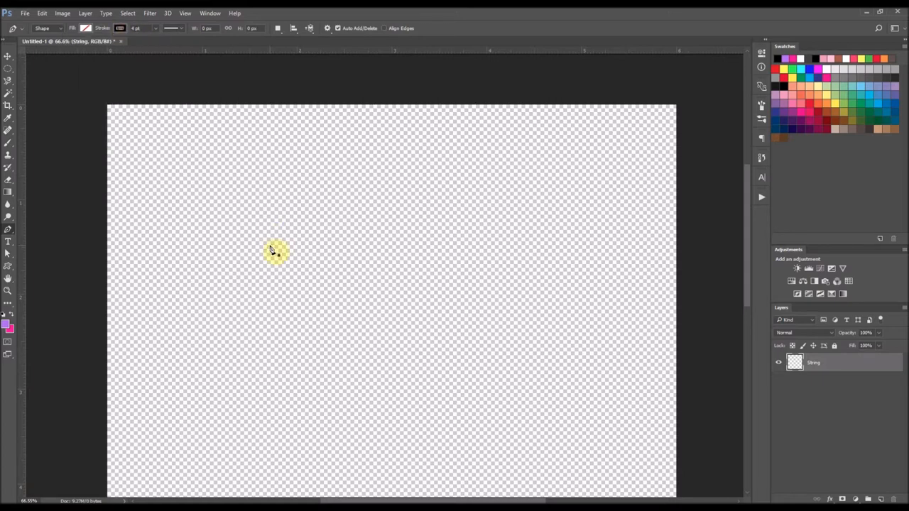
mouse_move(298, 192)
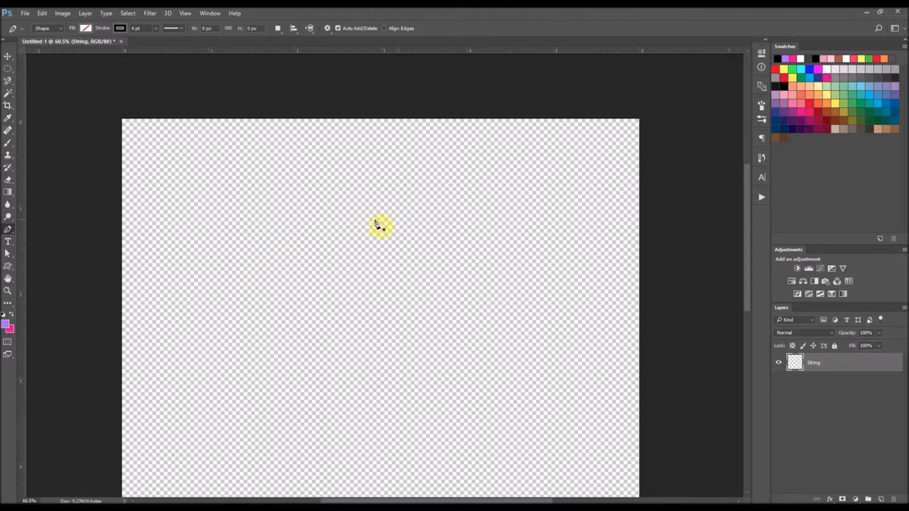
mouse_move(131, 191)
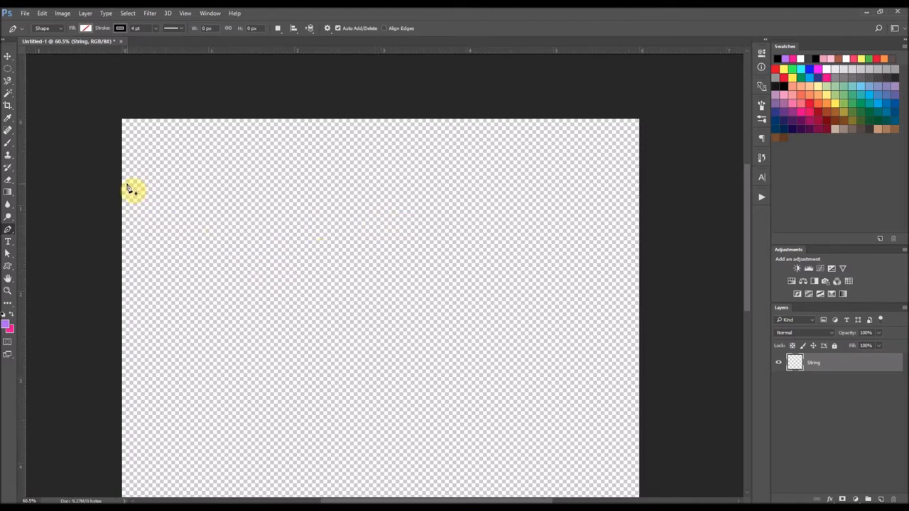
mouse_move(7, 213)
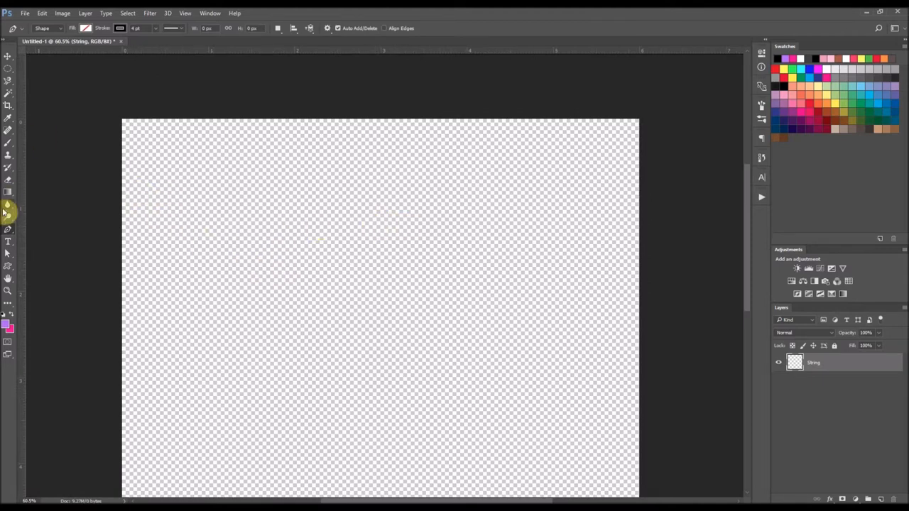
mouse_move(133, 190)
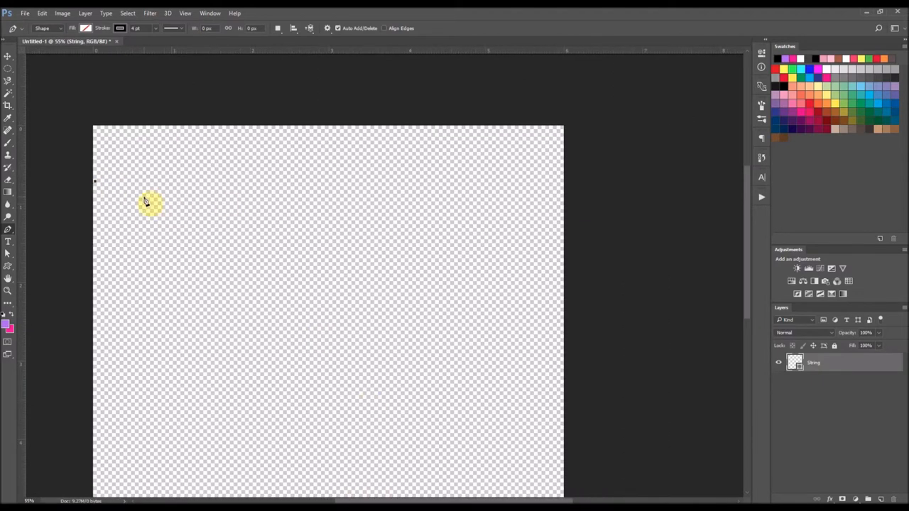
mouse_move(557, 188)
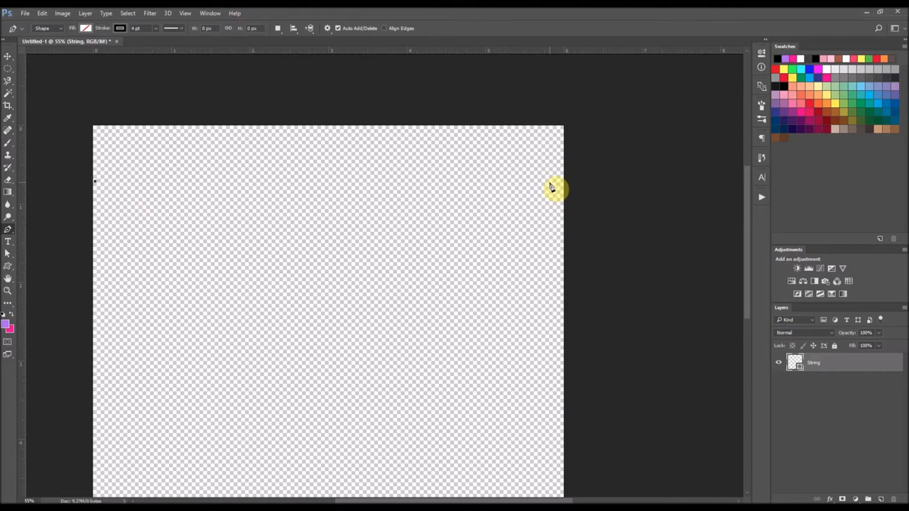
mouse_move(298, 57)
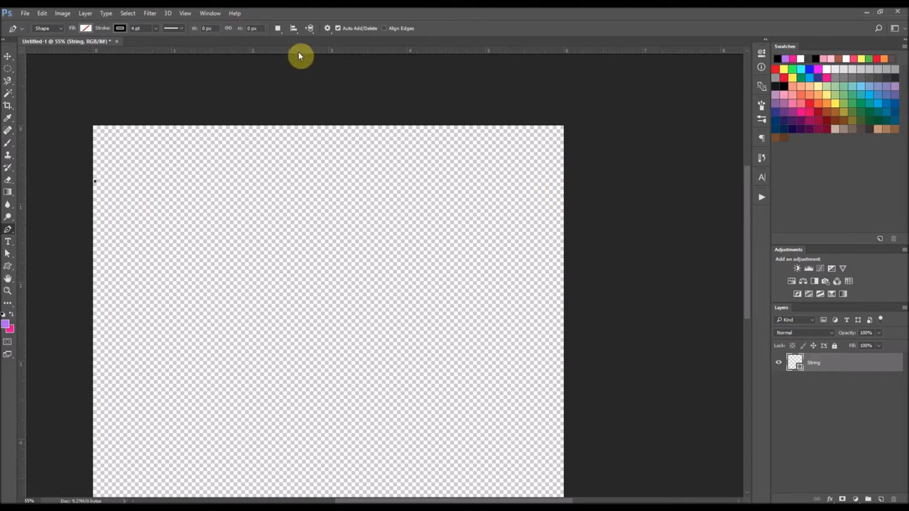
Place a horizontal guide near the top and draw the curved black string across the canvas
drag(276, 50, 275, 181)
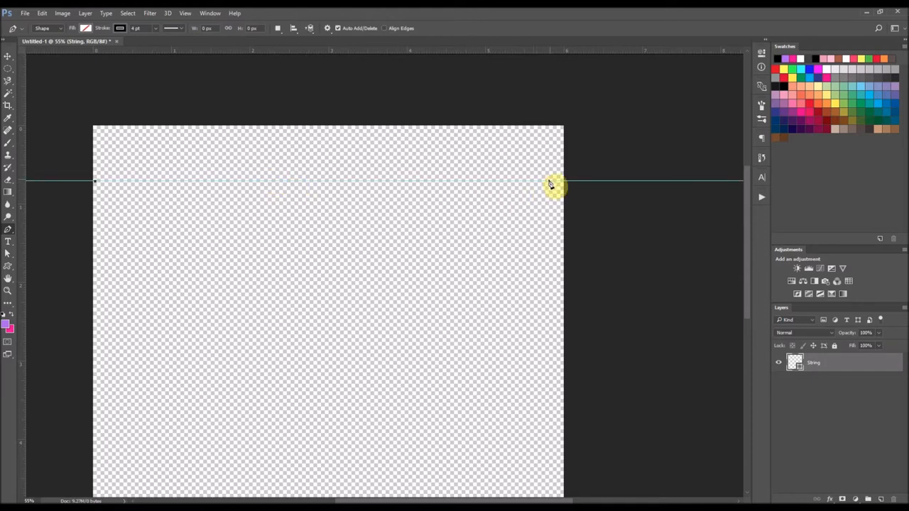
mouse_move(480, 187)
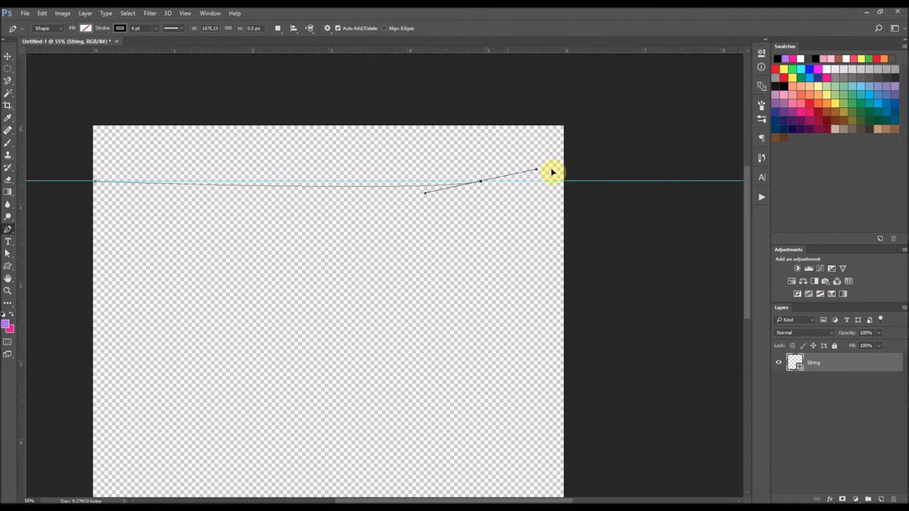
drag(553, 173, 656, 116)
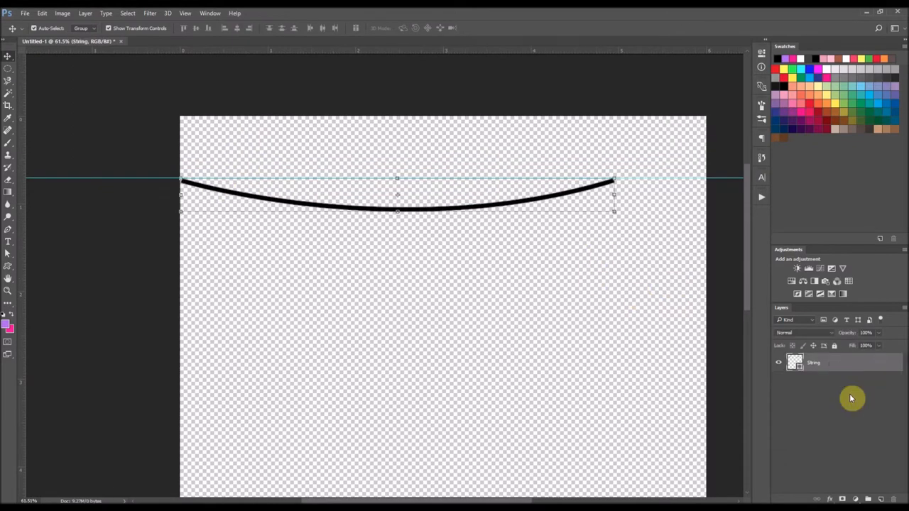
Add a new layer named BG beneath the String layer
click(869, 500)
text(BG)
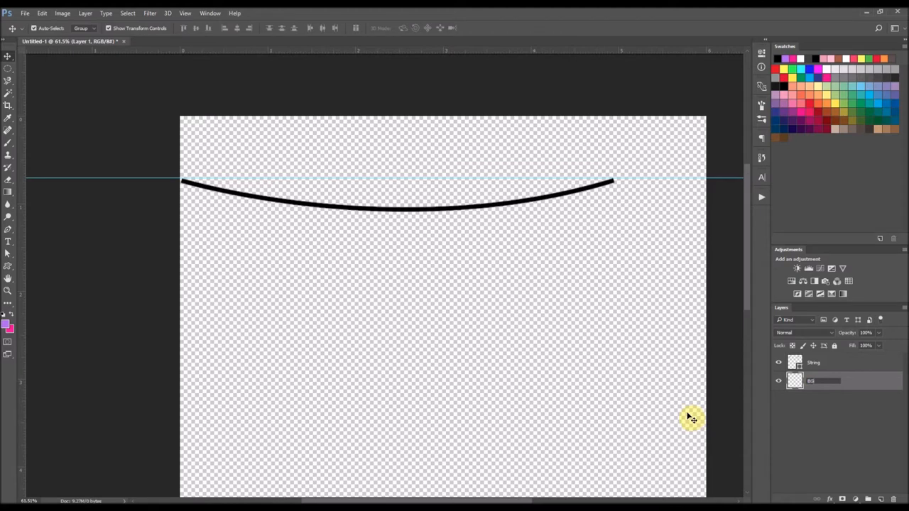
click(812, 381)
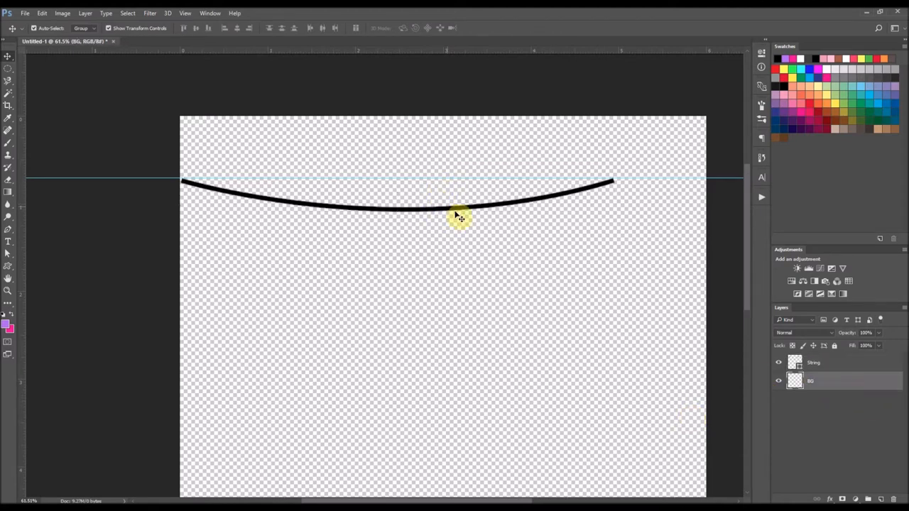
mouse_move(534, 207)
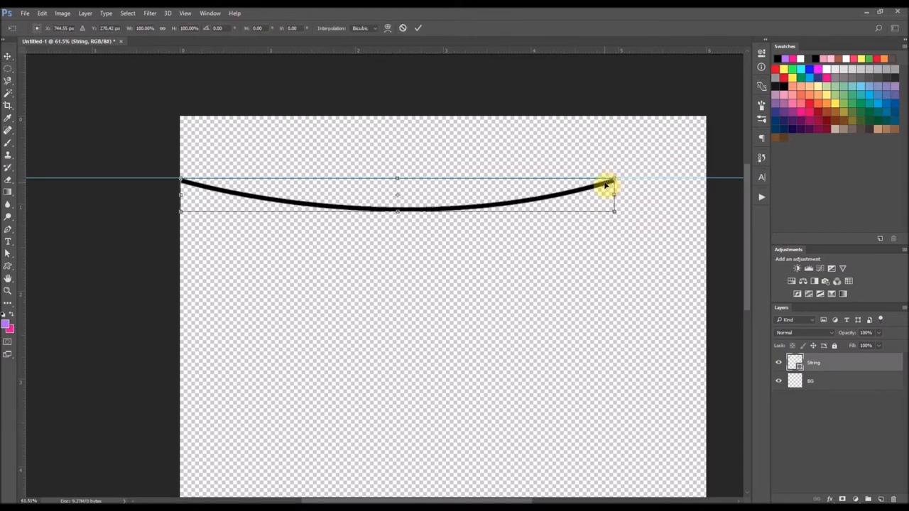
Stretch the string wider to the right with Free Transform and commit it
drag(608, 186, 642, 197)
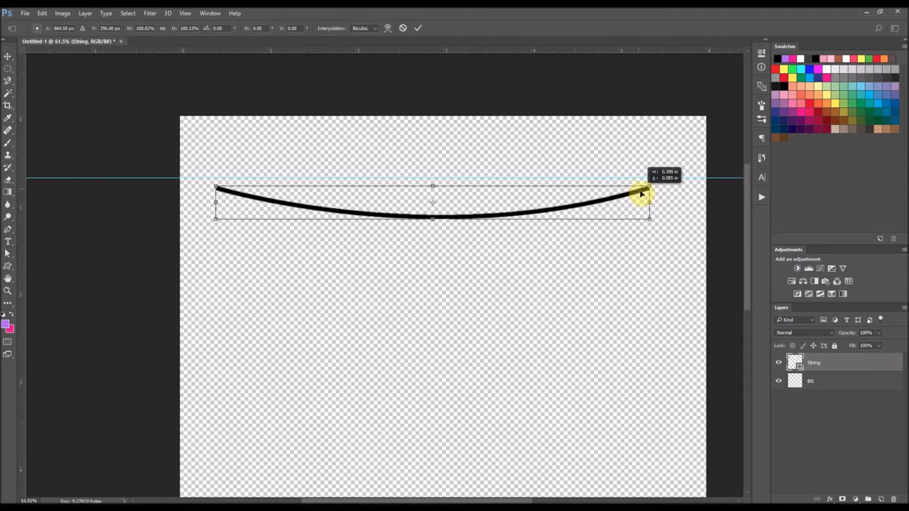
drag(640, 196, 647, 190)
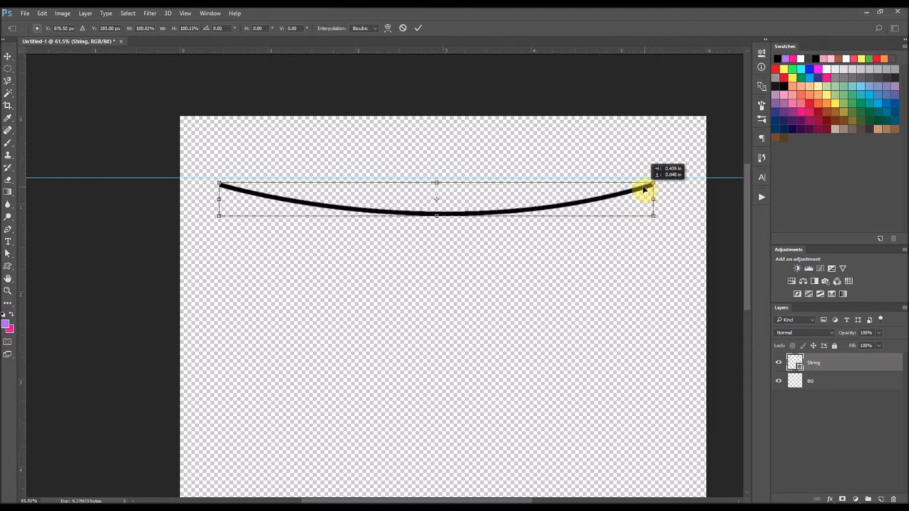
click(417, 28)
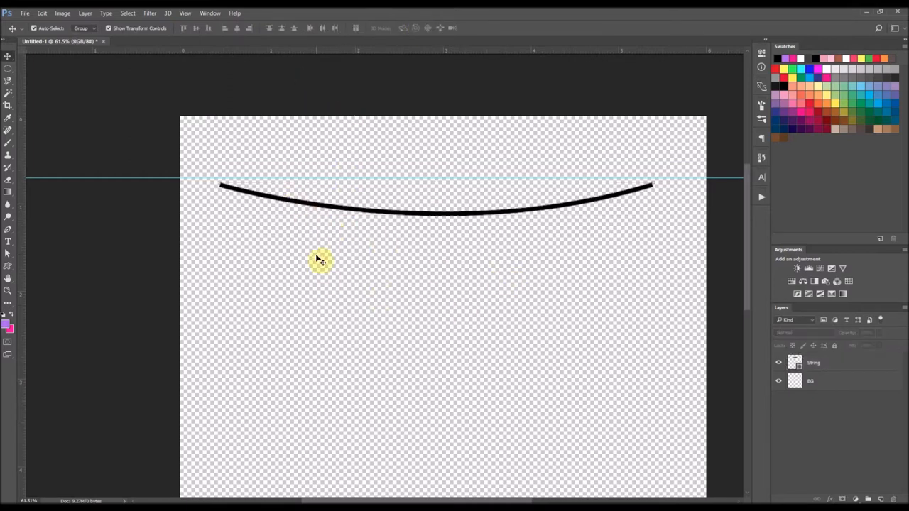
mouse_move(9, 271)
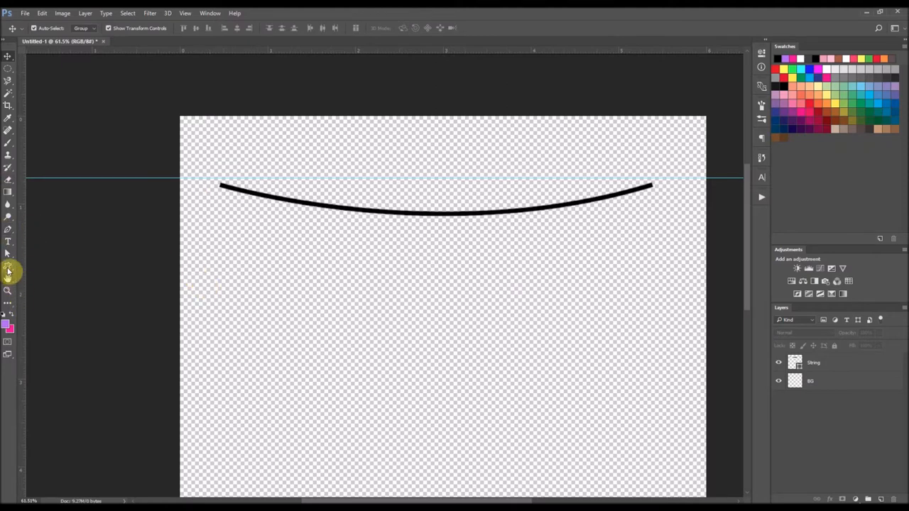
Draw a small purple triangle with the Custom Shape tool below the left part of the string
click(8, 269)
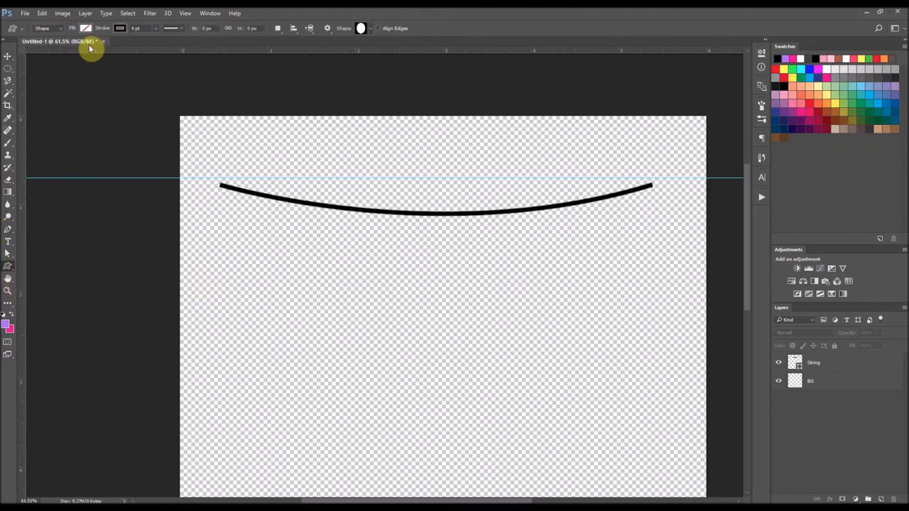
click(86, 29)
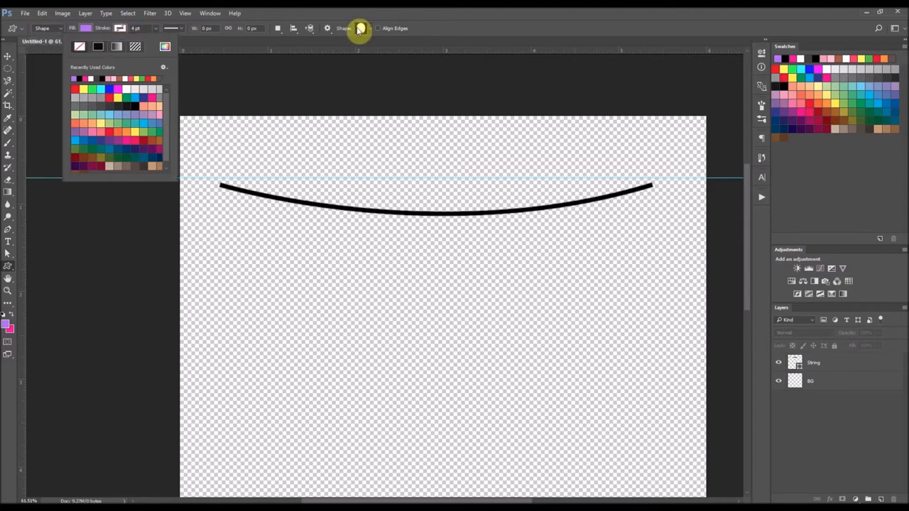
click(361, 28)
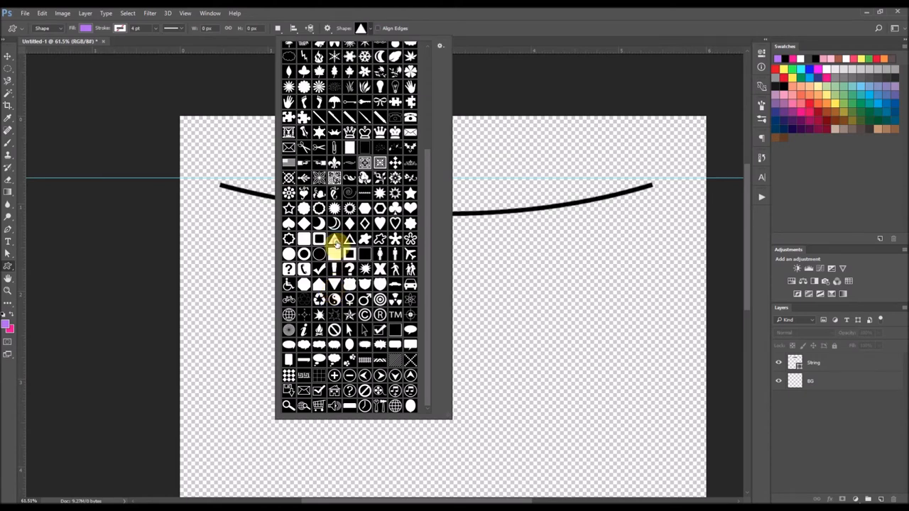
click(334, 238)
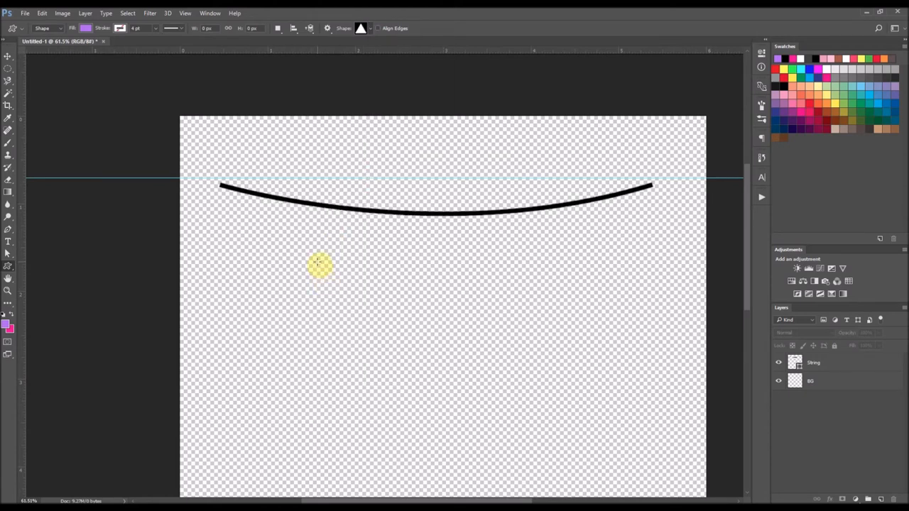
drag(320, 266, 348, 304)
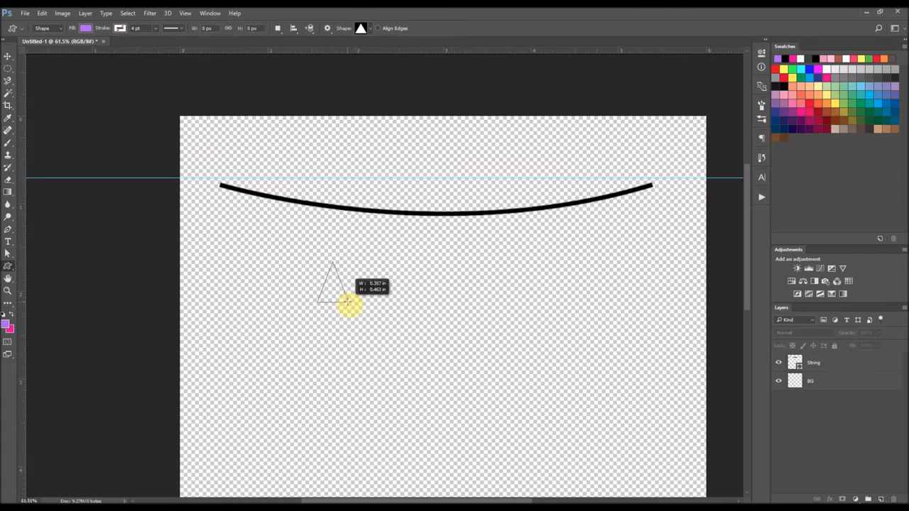
drag(332, 268, 361, 315)
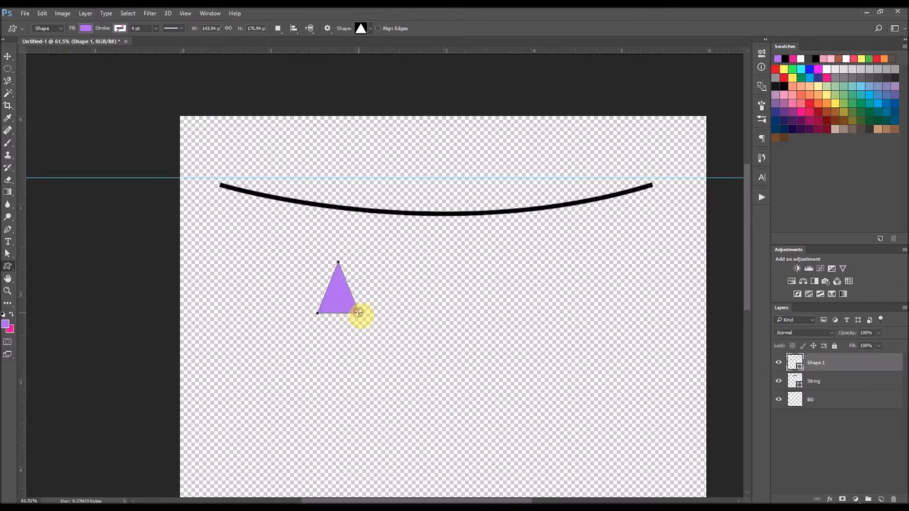
Flip the purple triangle vertically with Free Transform so it points downward
click(9, 57)
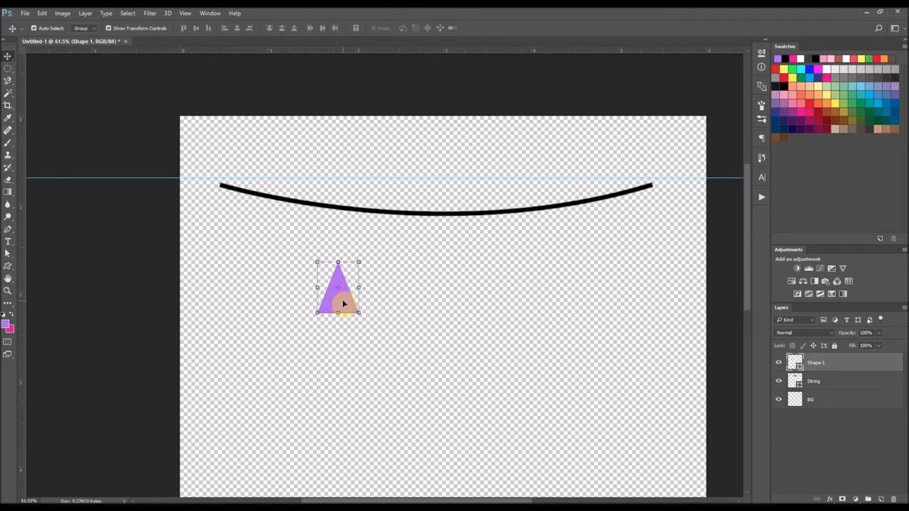
key(ctrl+t)
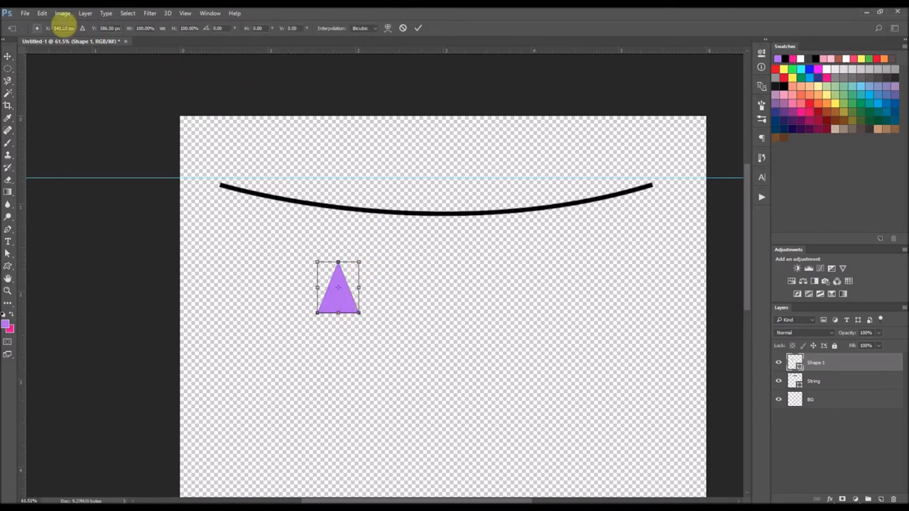
click(42, 12)
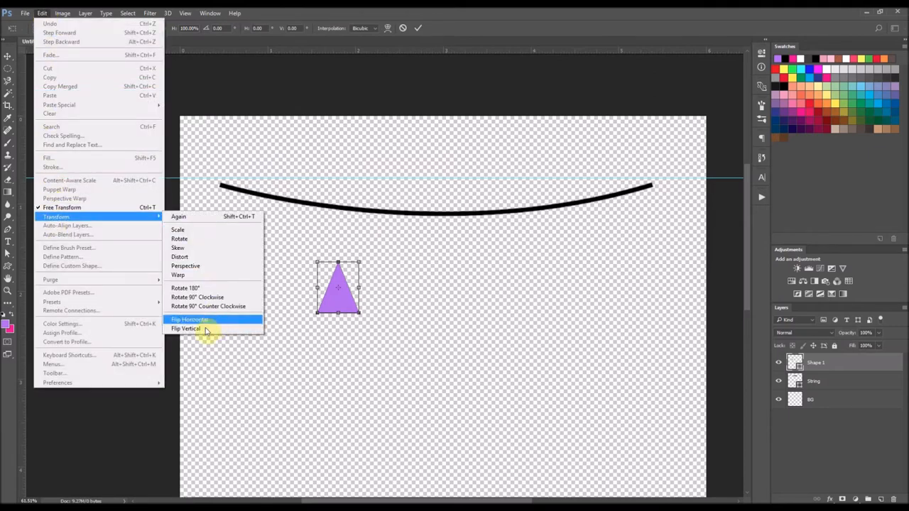
click(185, 330)
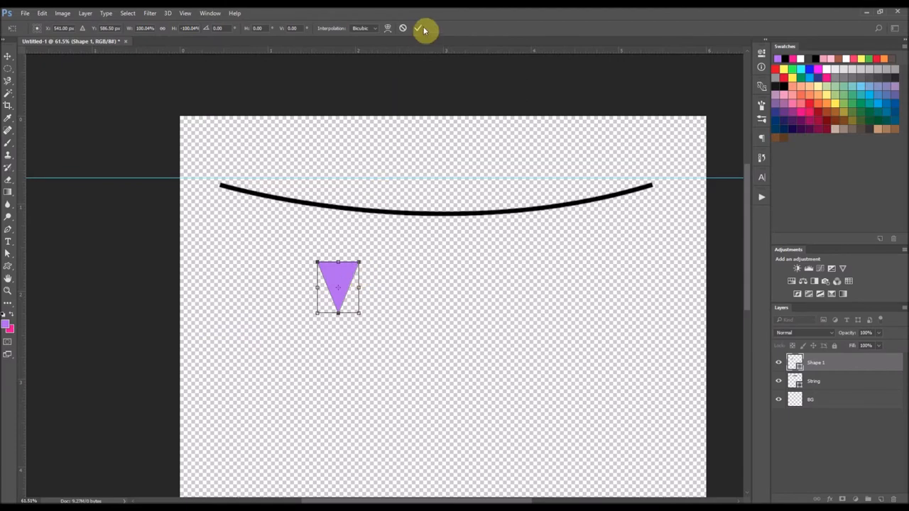
Duplicate the pennant to four copies and hang the first two tilted along the string
click(425, 28)
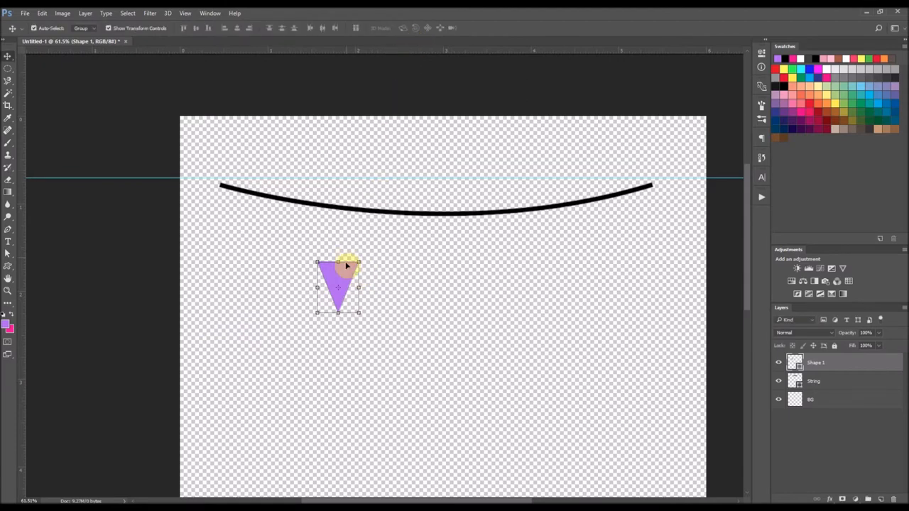
drag(338, 284, 298, 292)
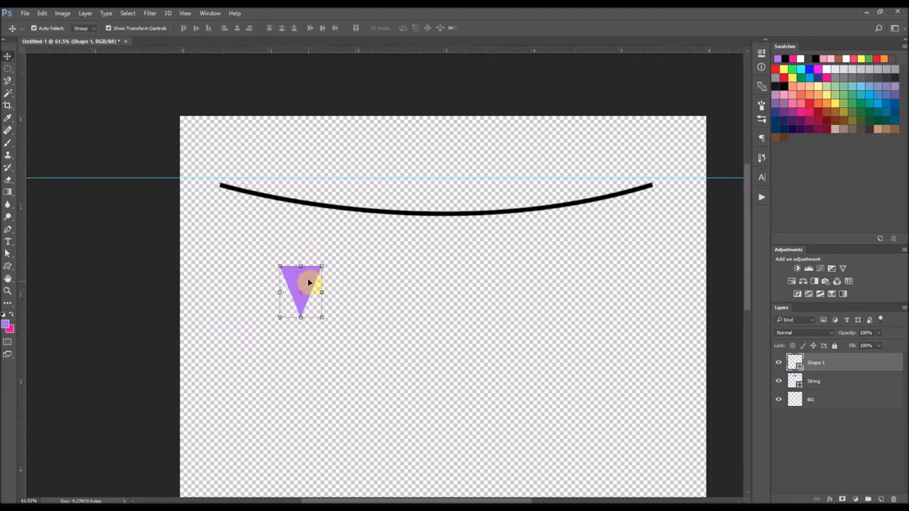
drag(301, 284, 367, 287)
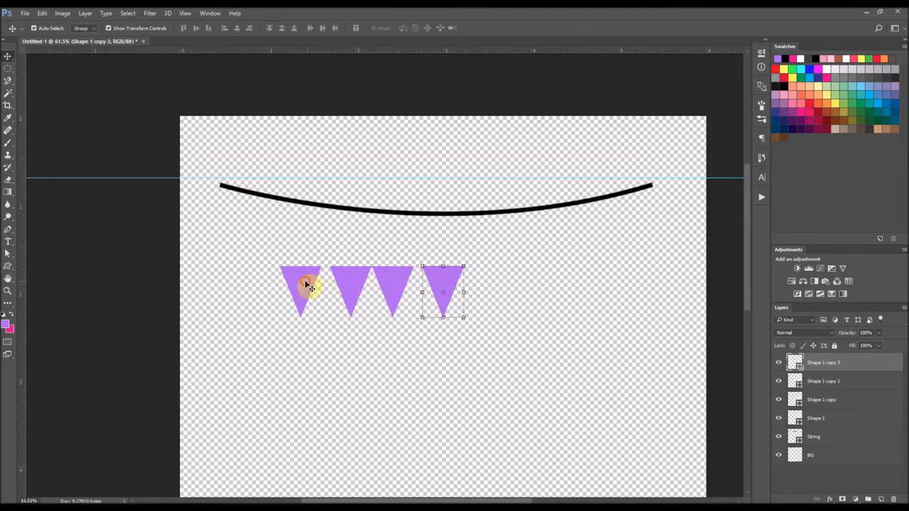
drag(301, 291, 258, 220)
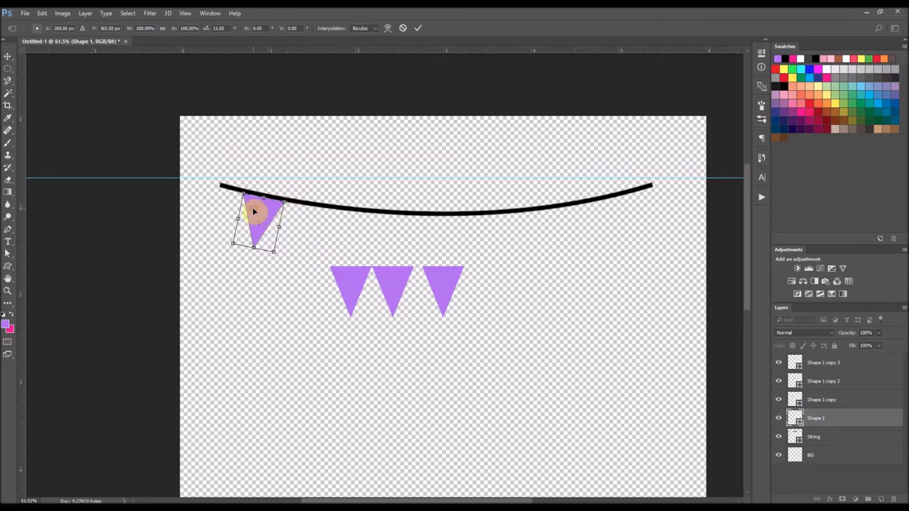
drag(256, 213, 258, 212)
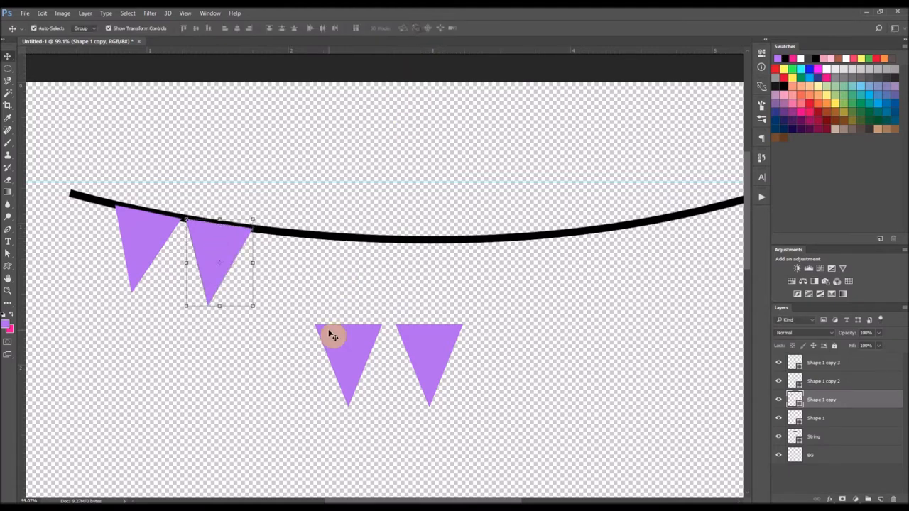
Move the String layer to the top so the string sits in front of the pennants
click(816, 436)
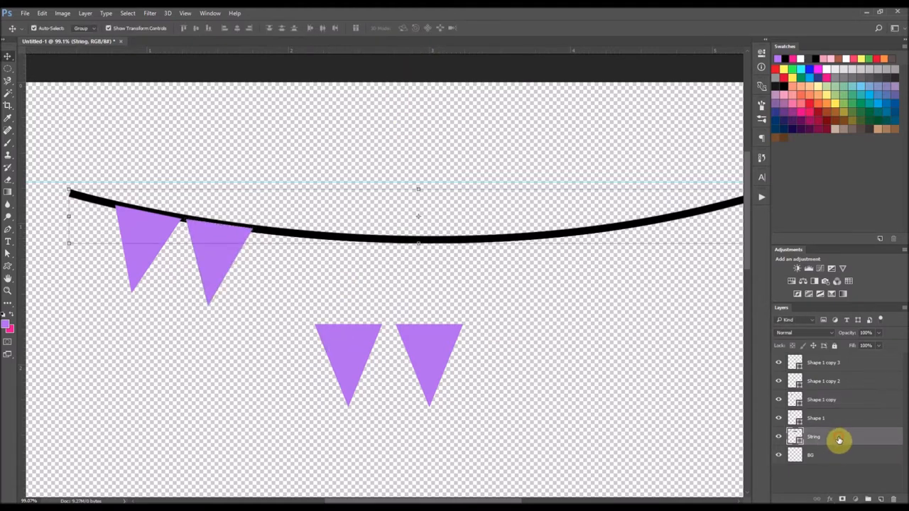
click(824, 362)
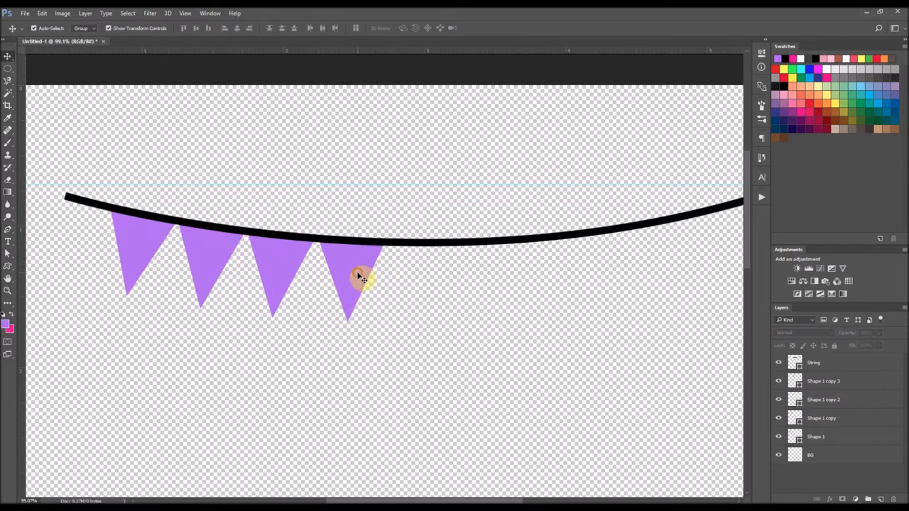
Duplicate, place and tilt the remaining pennants until nine hang along the string
click(358, 277)
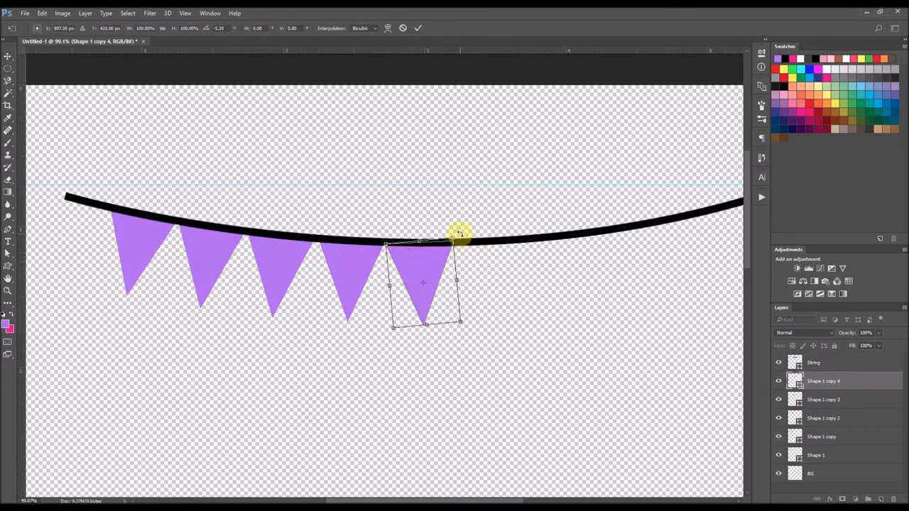
drag(460, 235, 417, 270)
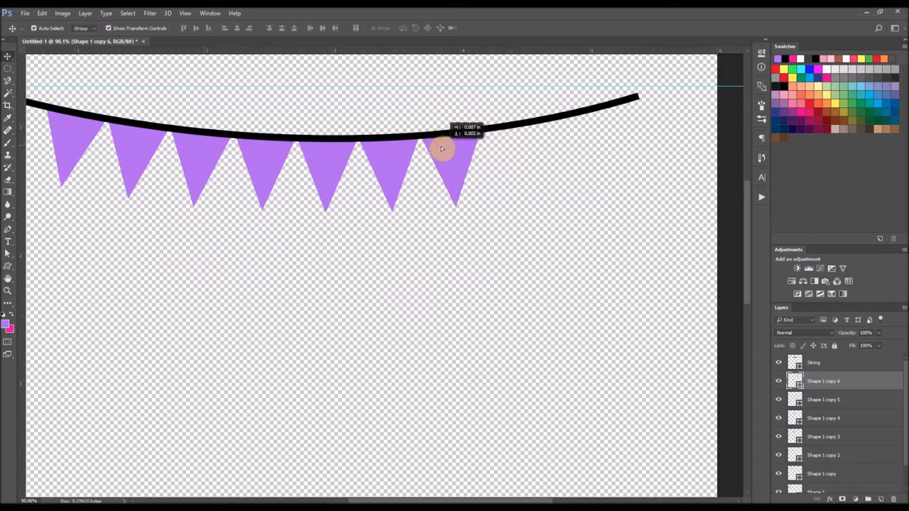
drag(440, 149, 506, 141)
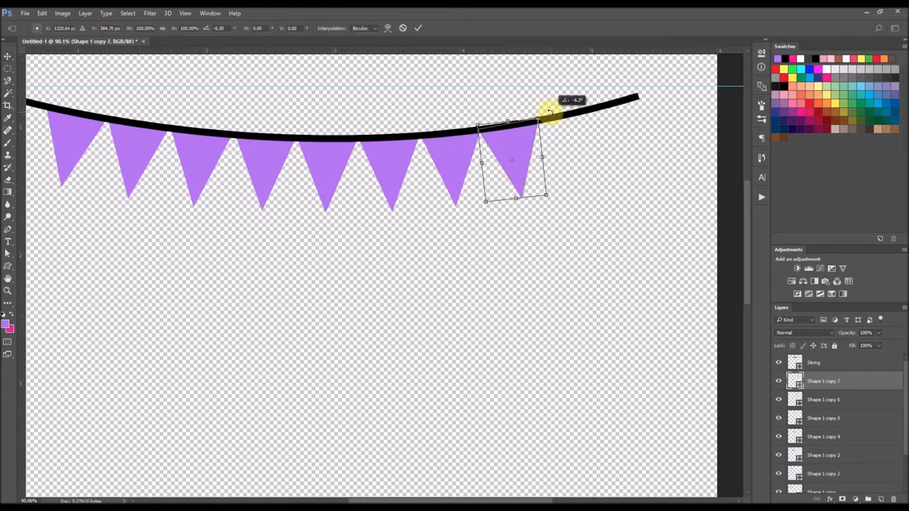
drag(552, 114, 554, 117)
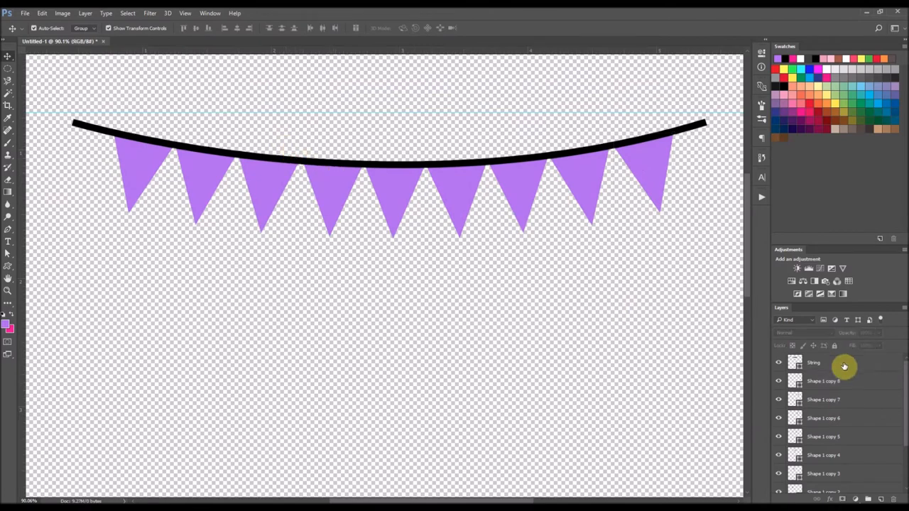
Lower the String layer's stroke width so the pennants hang from a finer line
click(838, 363)
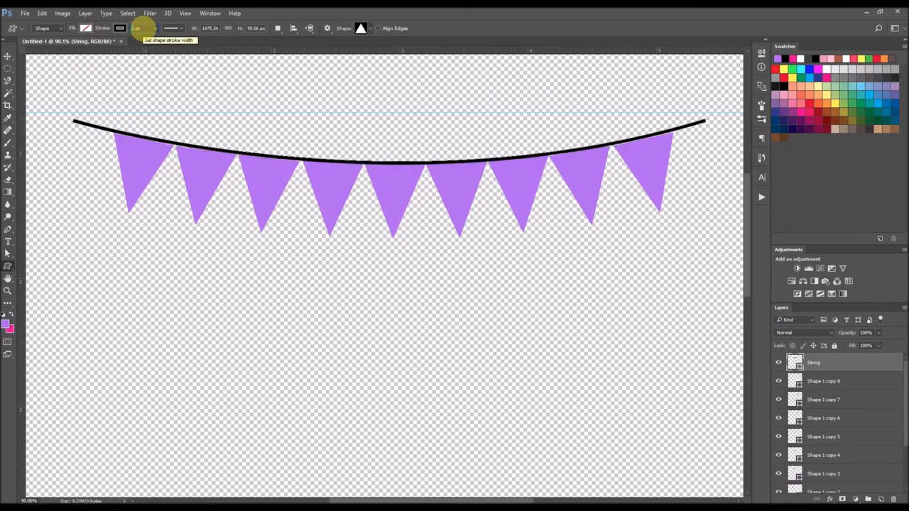
click(8, 56)
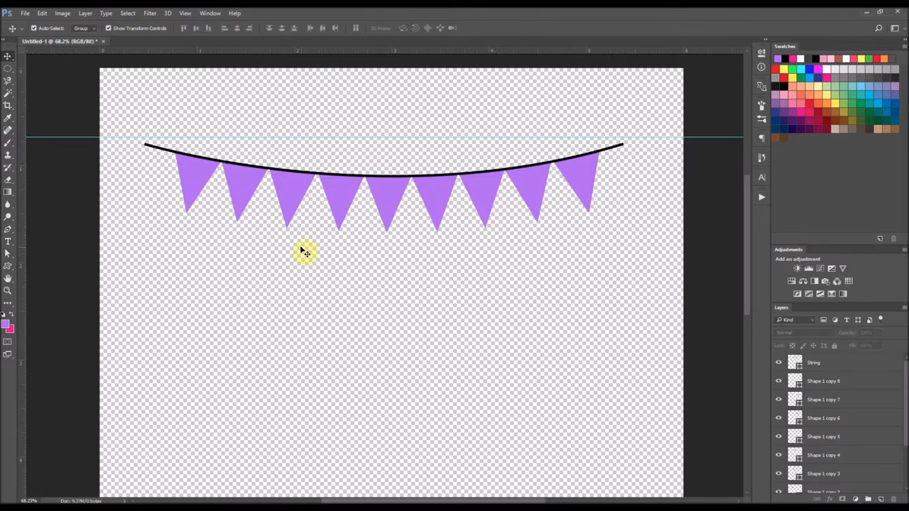
Give the second pennant a pink fill, then pick a light blue shade for the next
click(252, 196)
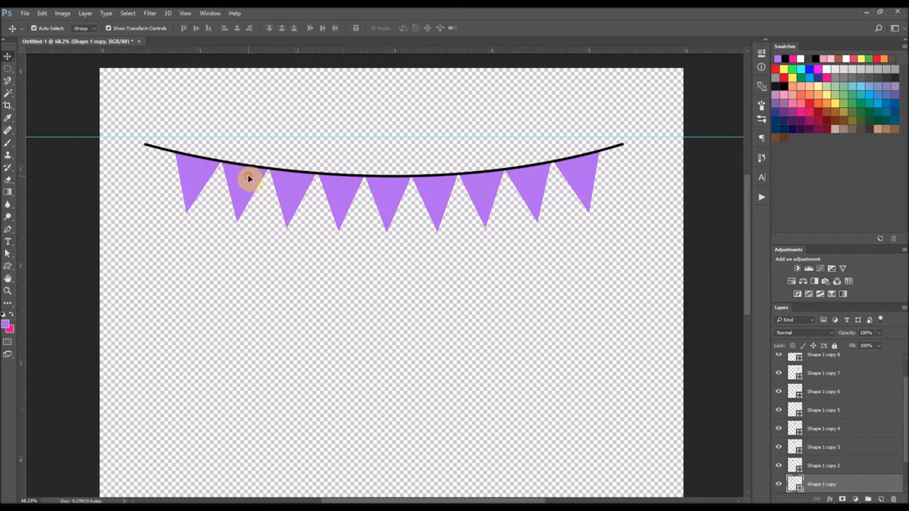
click(245, 184)
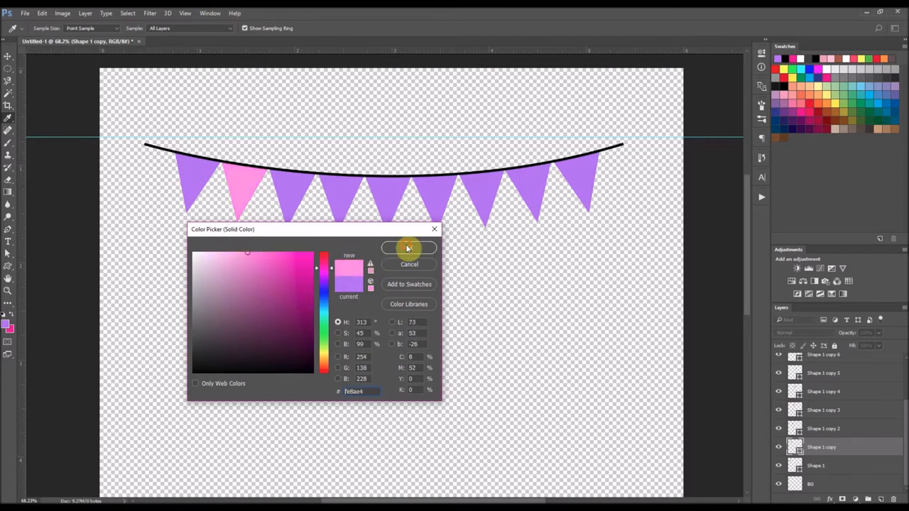
click(409, 247)
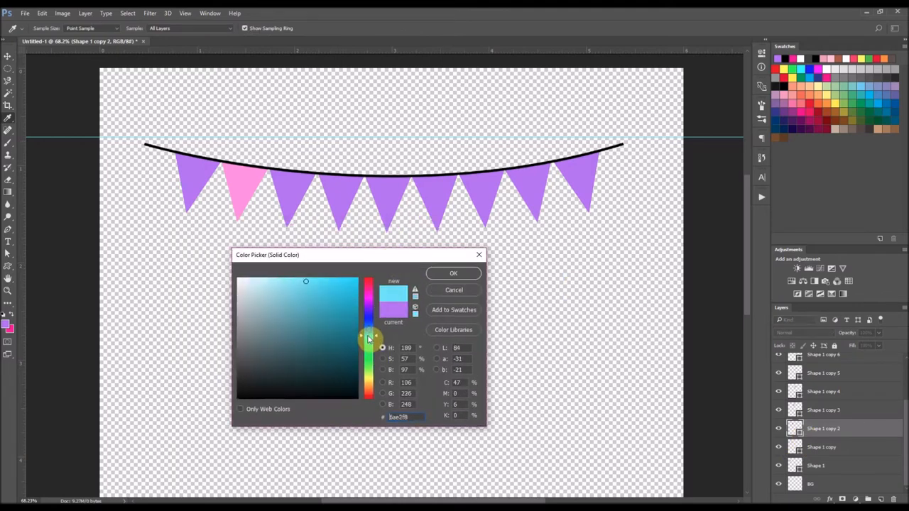
click(290, 282)
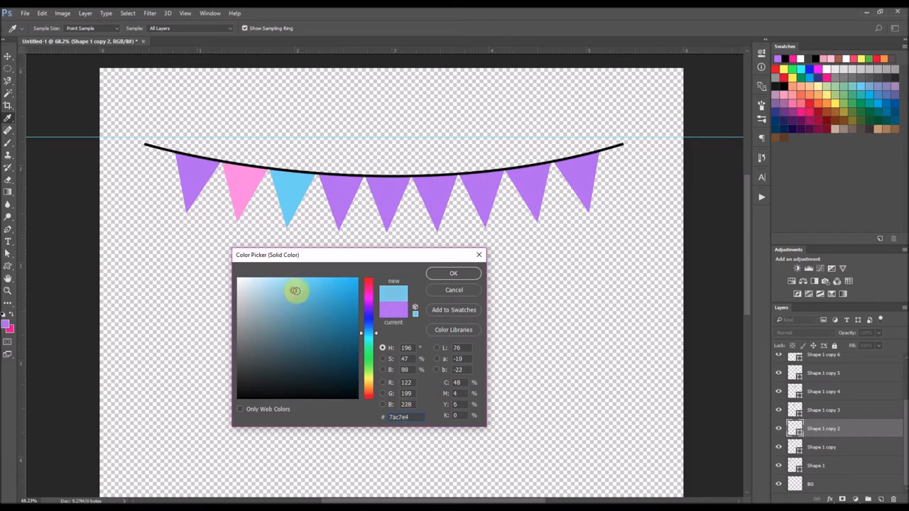
click(453, 273)
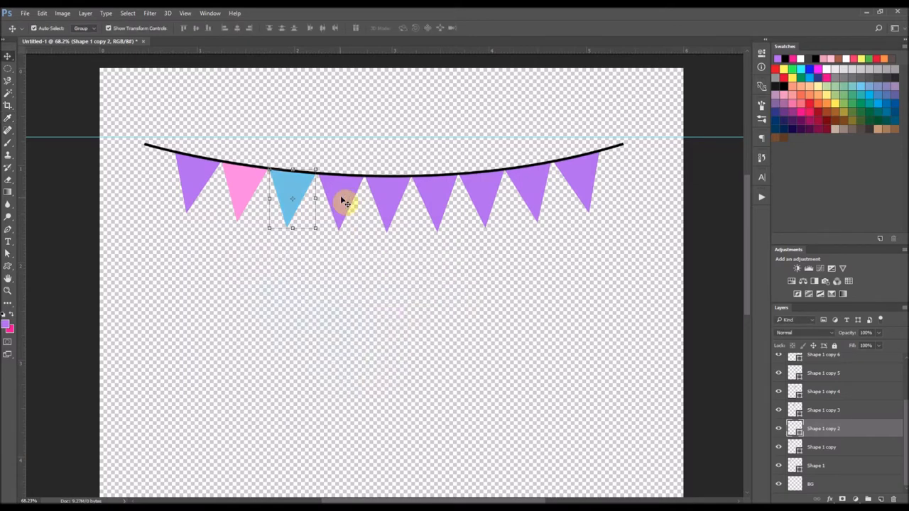
Recolour the remaining pennants pink and blue by sampling existing pennants, completing the purple-pink-blue sequence
click(824, 393)
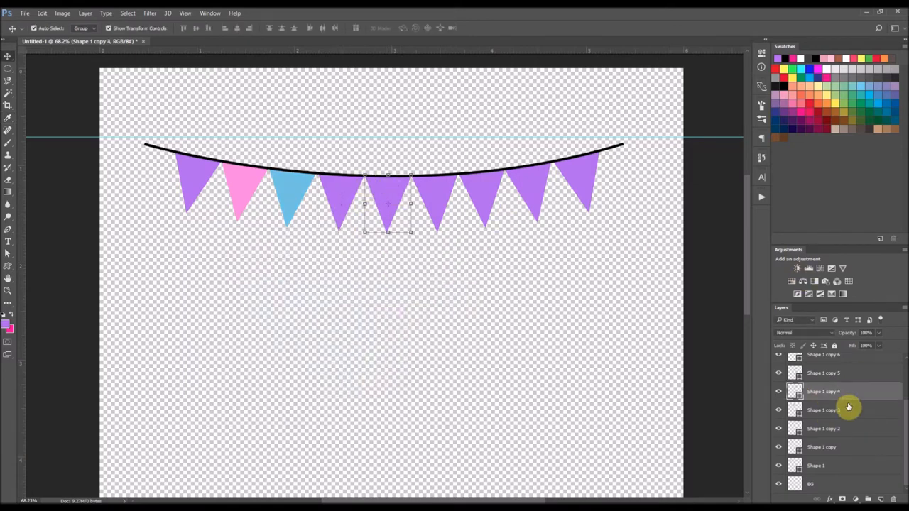
double_click(796, 392)
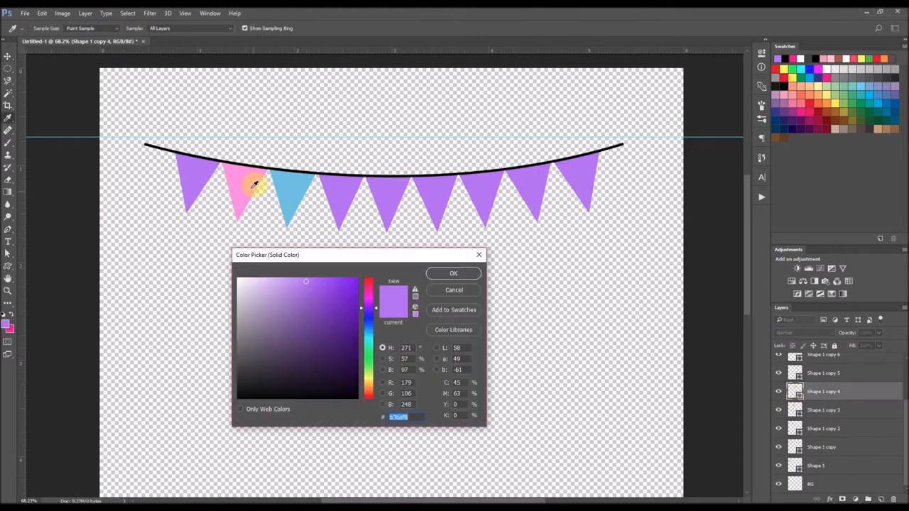
click(453, 273)
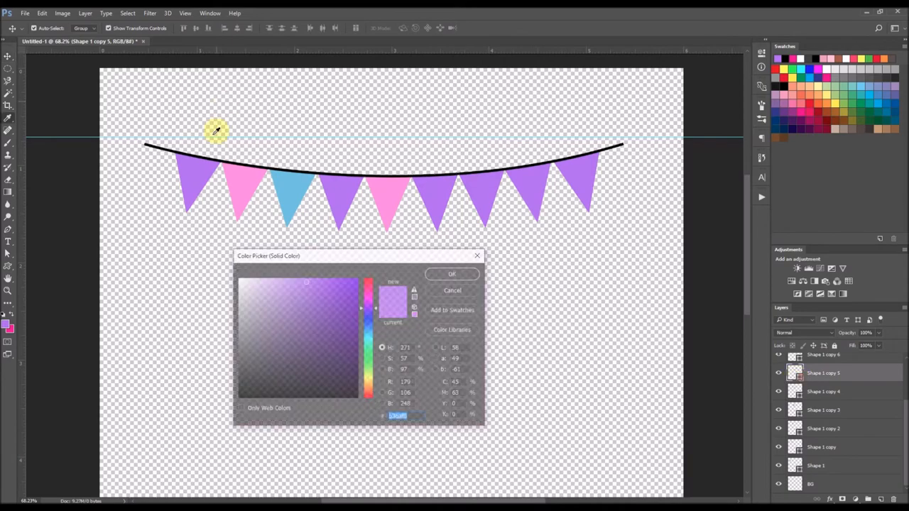
click(452, 275)
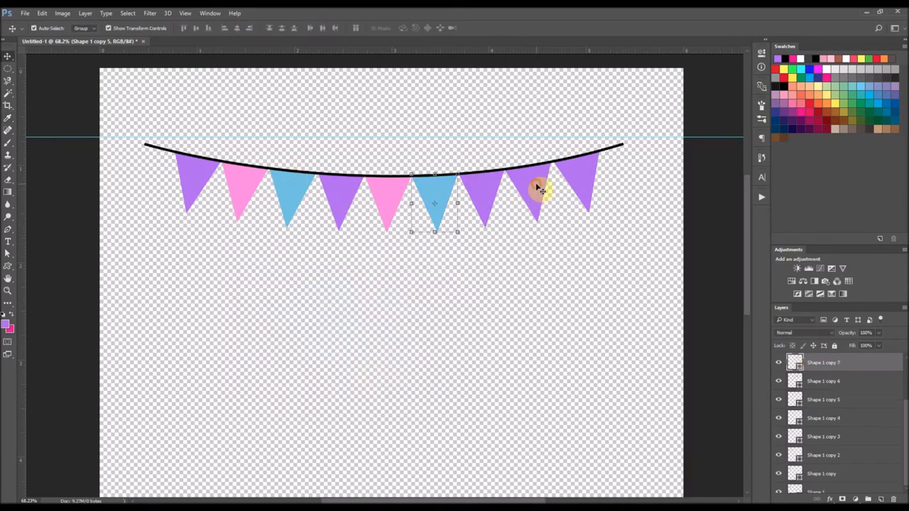
double_click(795, 362)
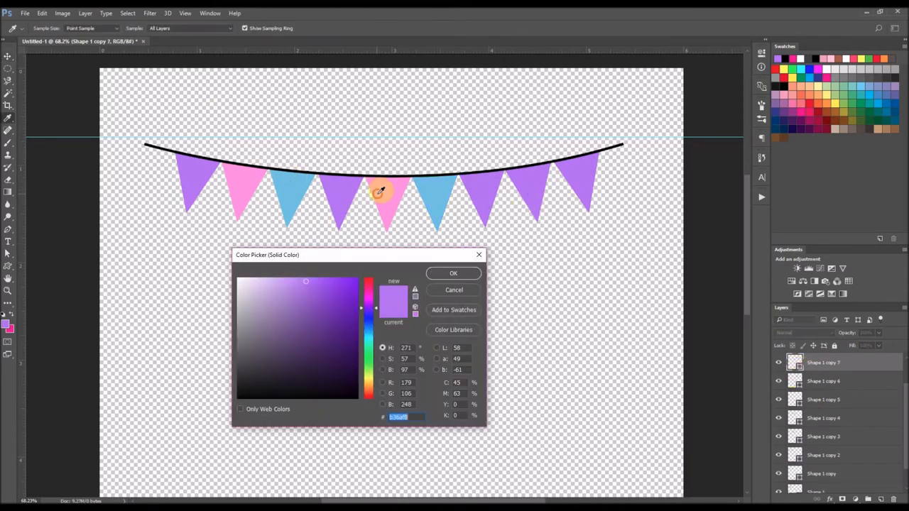
click(453, 273)
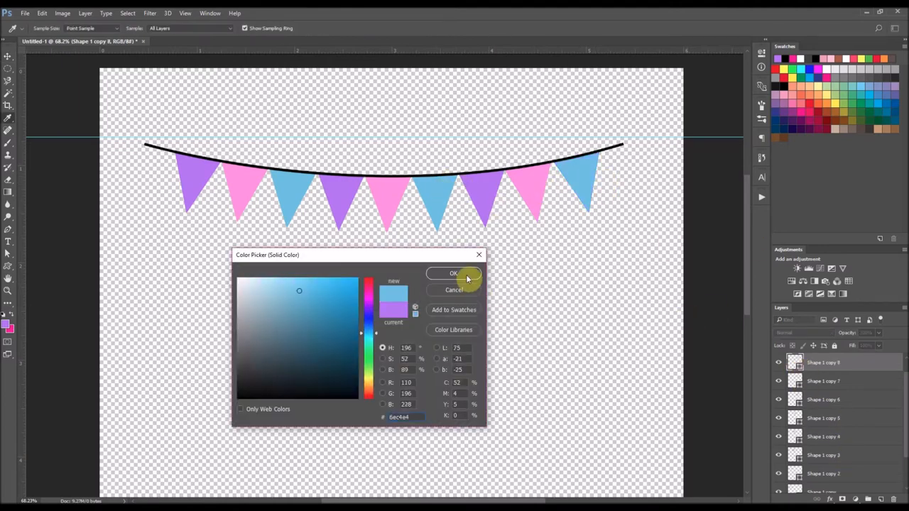
click(454, 273)
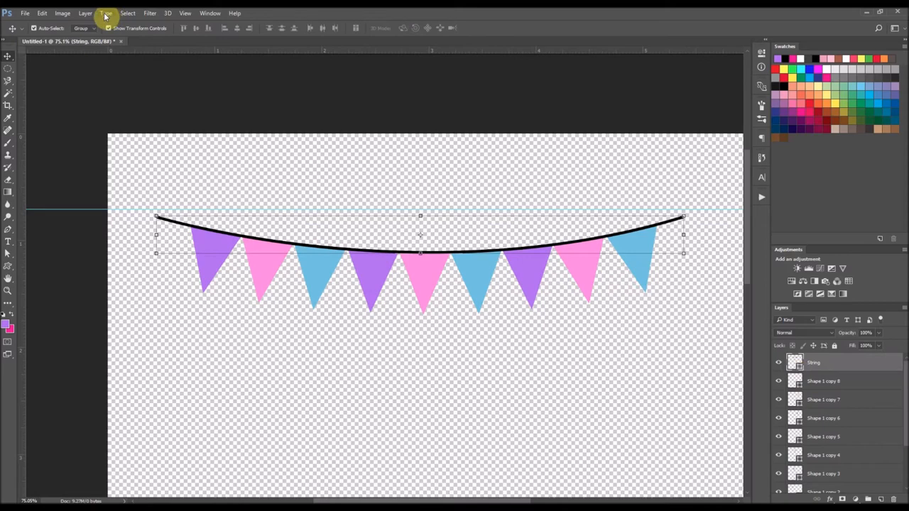
Add a white Solid Color fill layer above the String layer to turn the string white
click(85, 13)
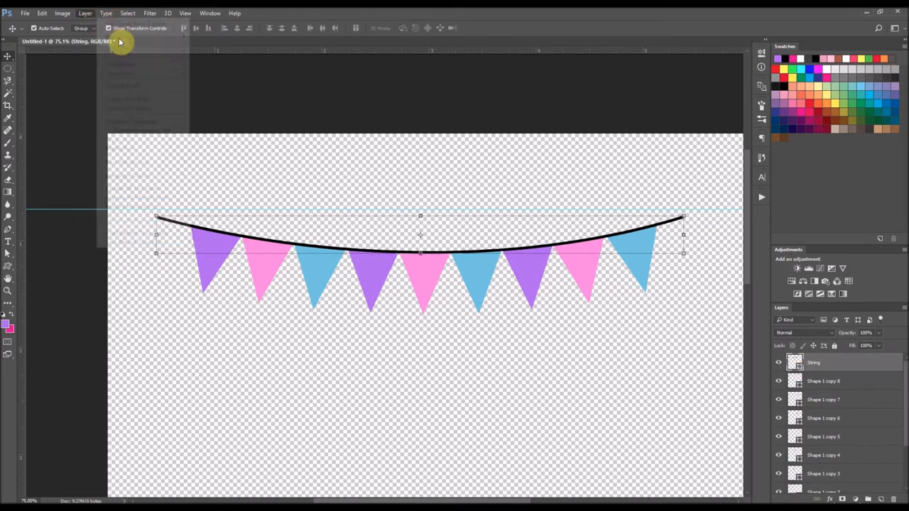
click(85, 13)
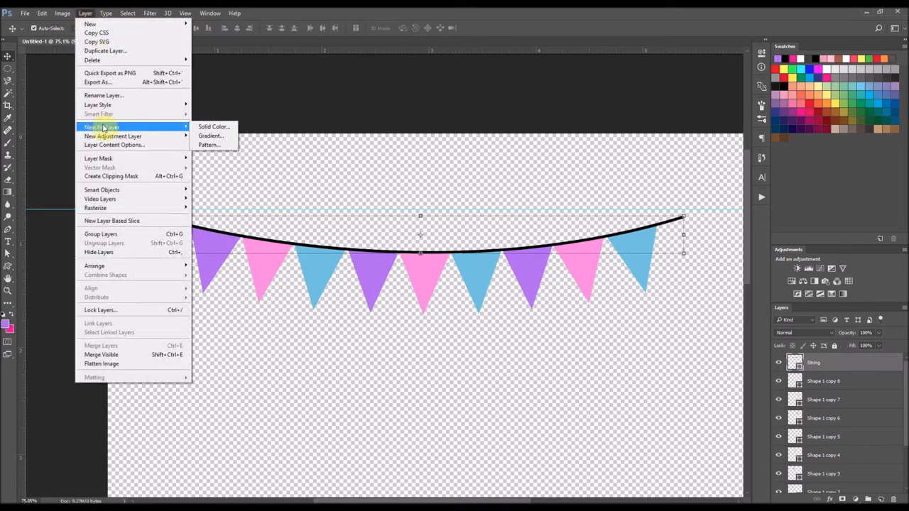
click(213, 126)
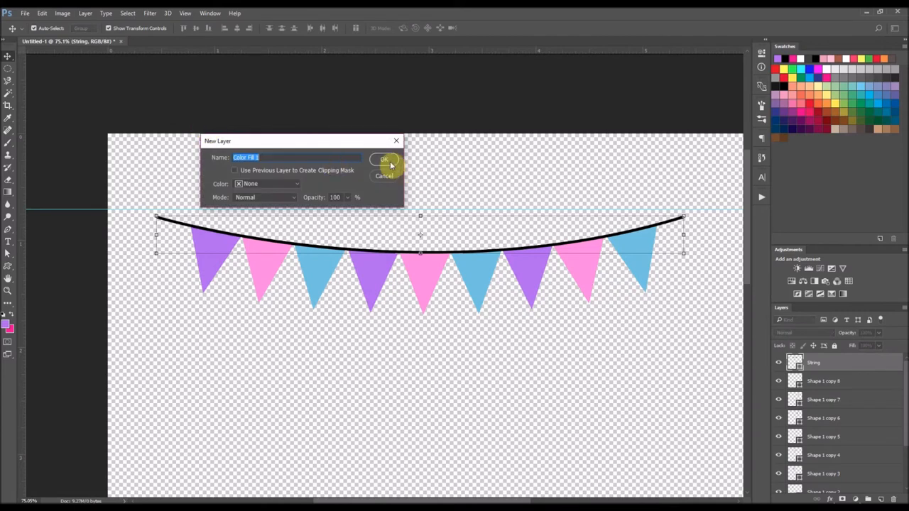
click(383, 159)
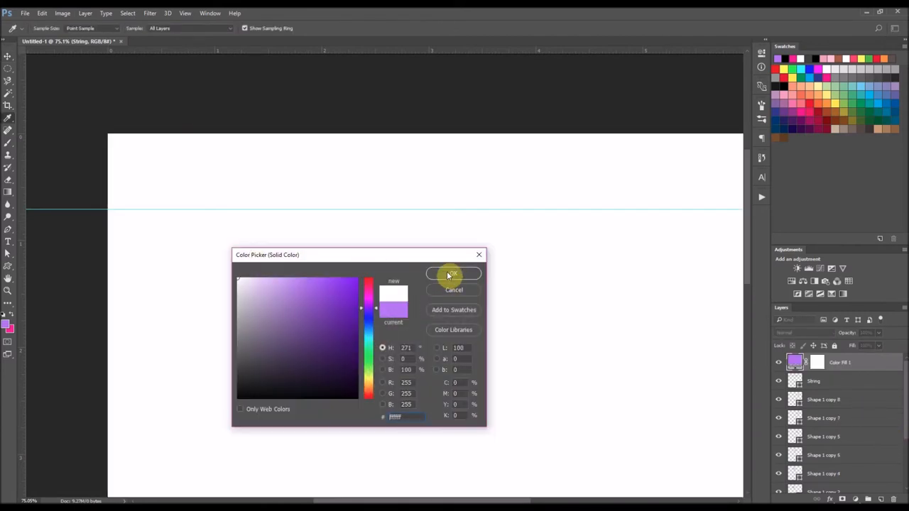
click(453, 274)
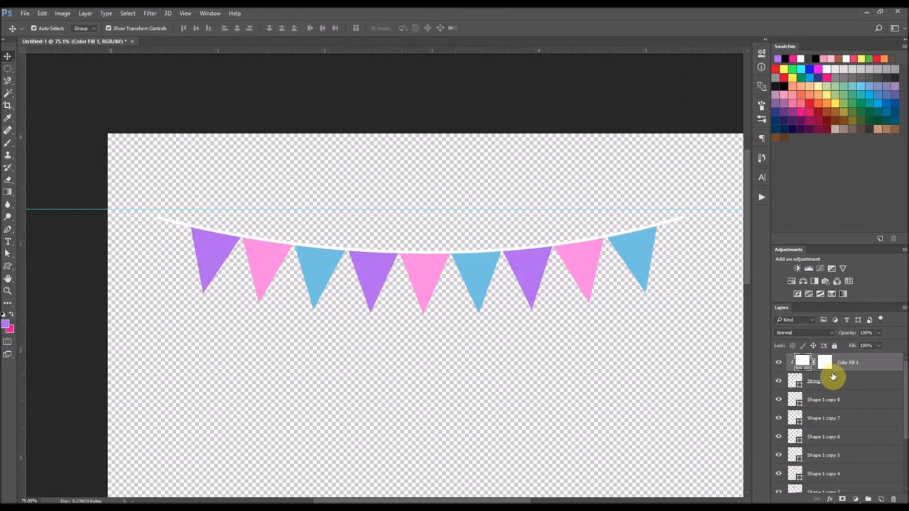
mouse_move(613, 297)
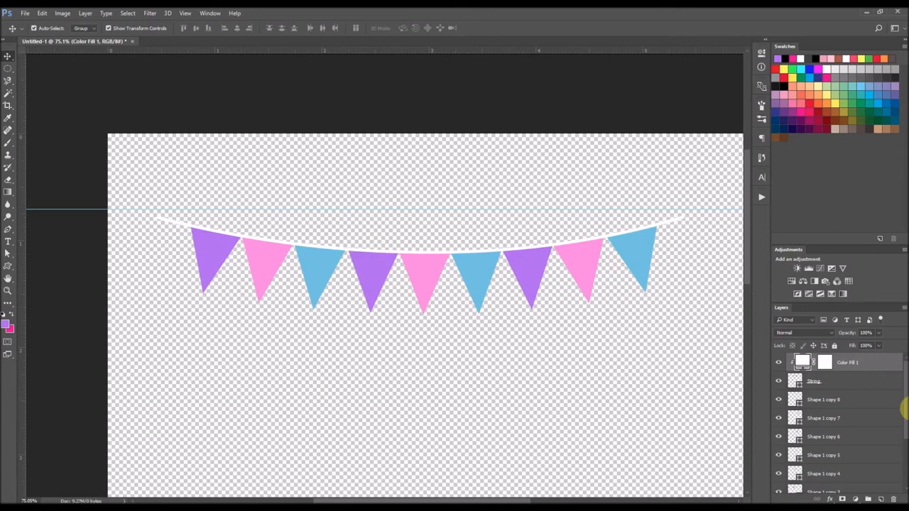
Fill the bottom BG layer with soft grey using the Paint Bucket, then return to the Move tool
scroll(down, 3)
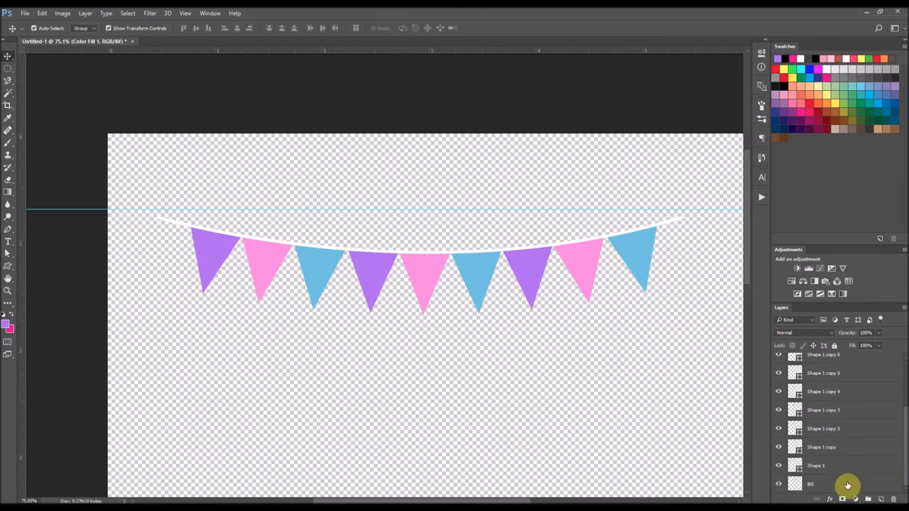
click(824, 483)
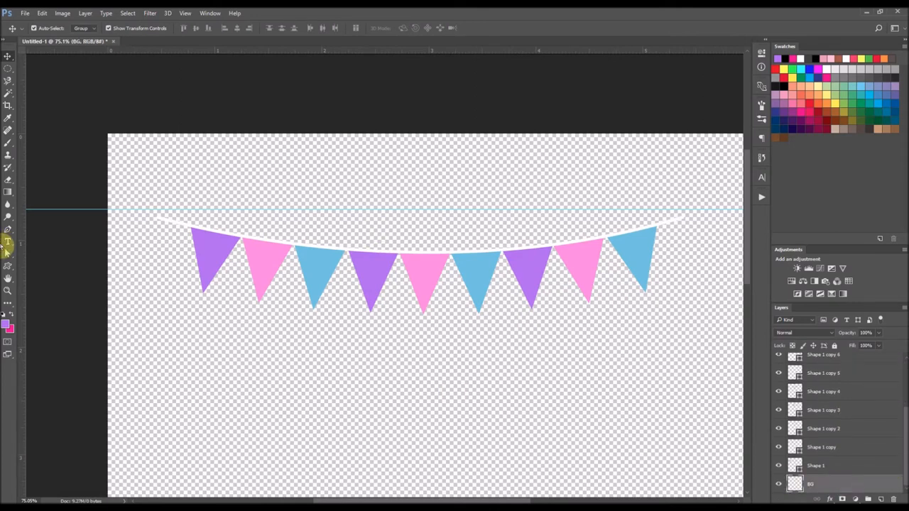
click(13, 331)
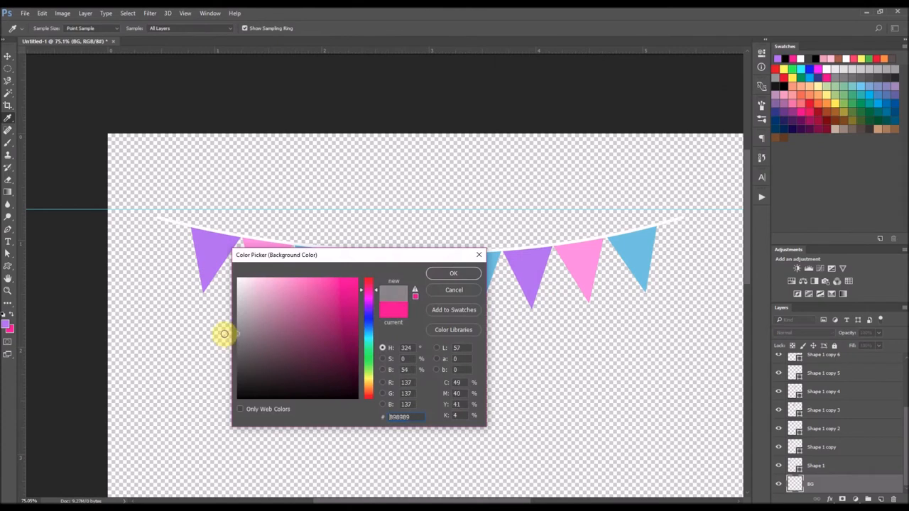
click(453, 273)
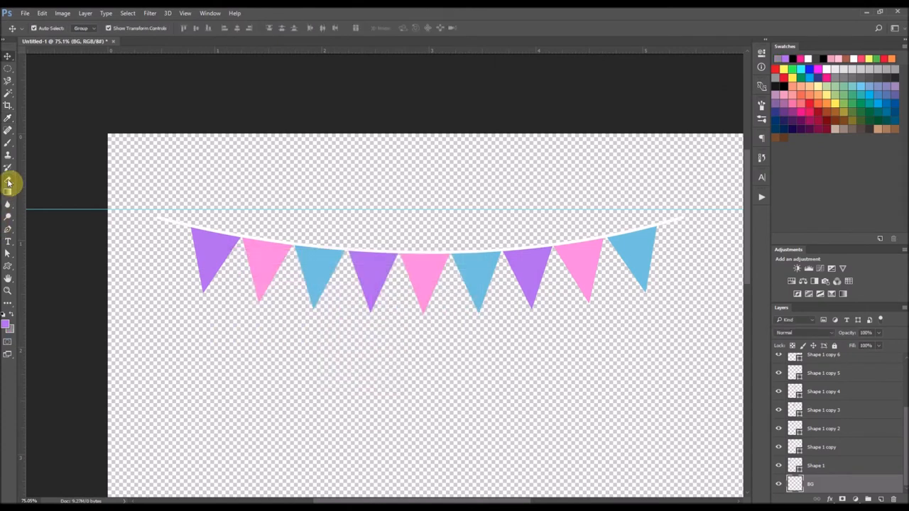
click(9, 183)
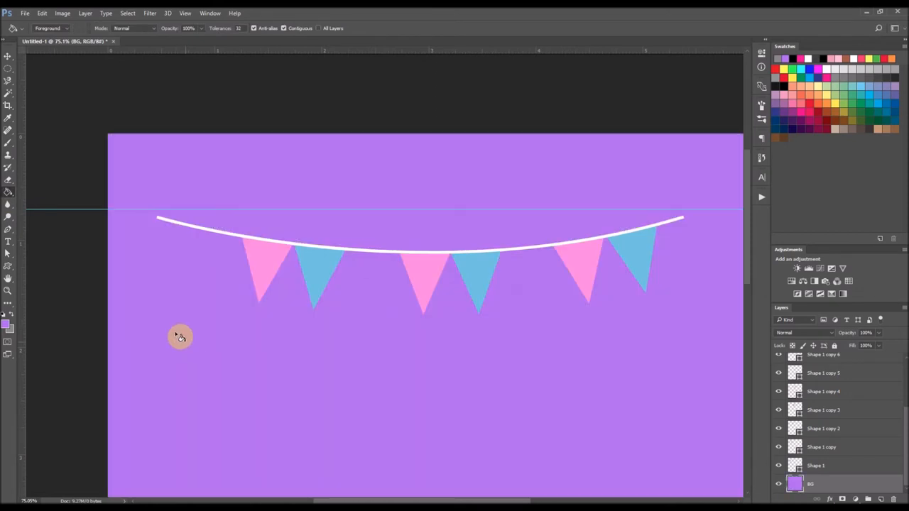
mouse_move(97, 315)
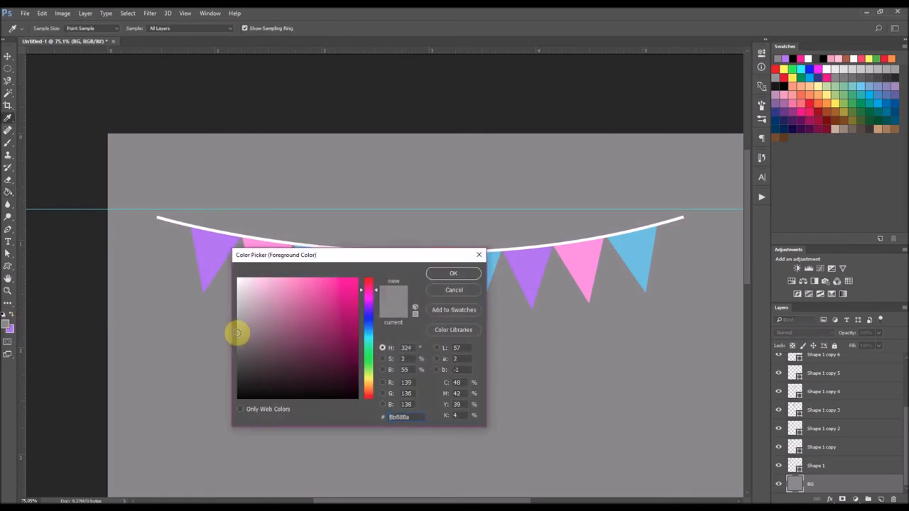
click(453, 273)
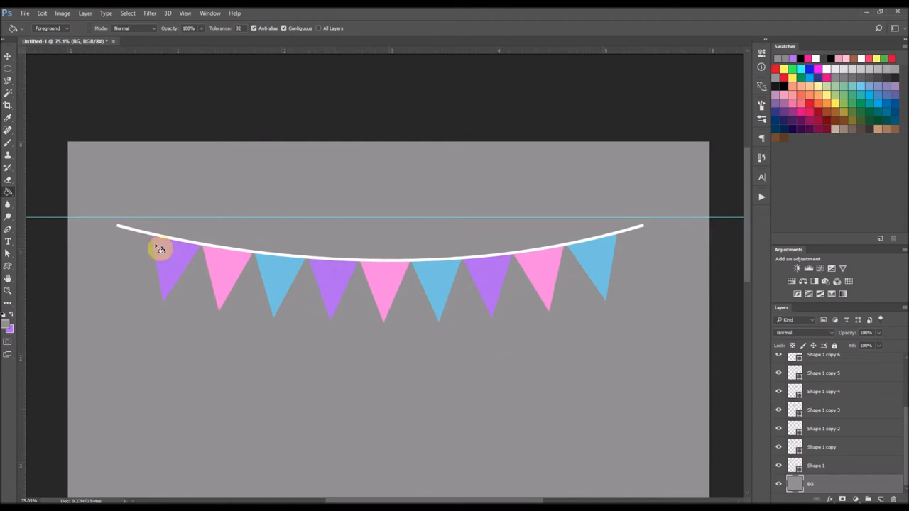
click(9, 56)
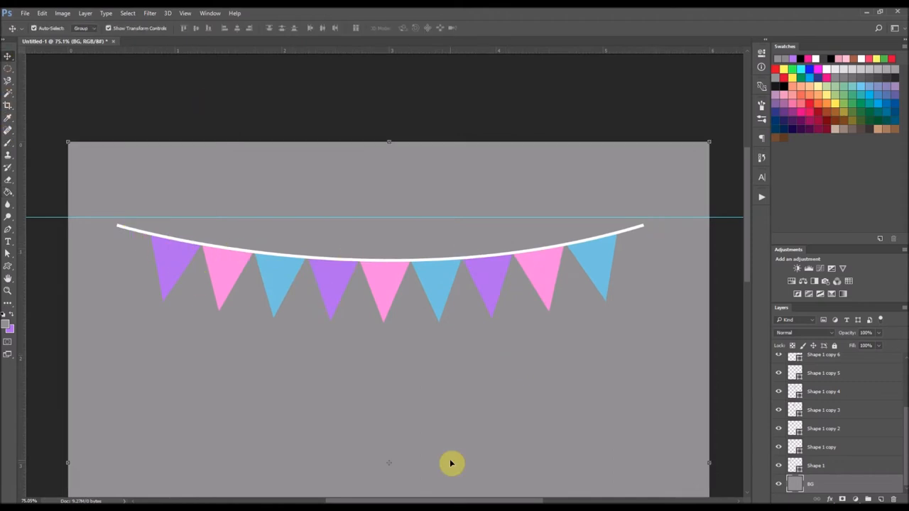
mouse_move(440, 466)
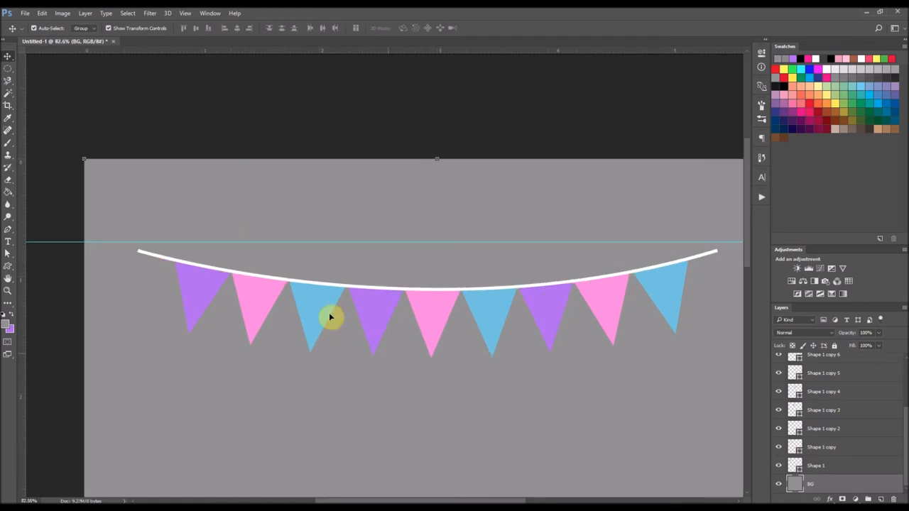
mouse_move(234, 306)
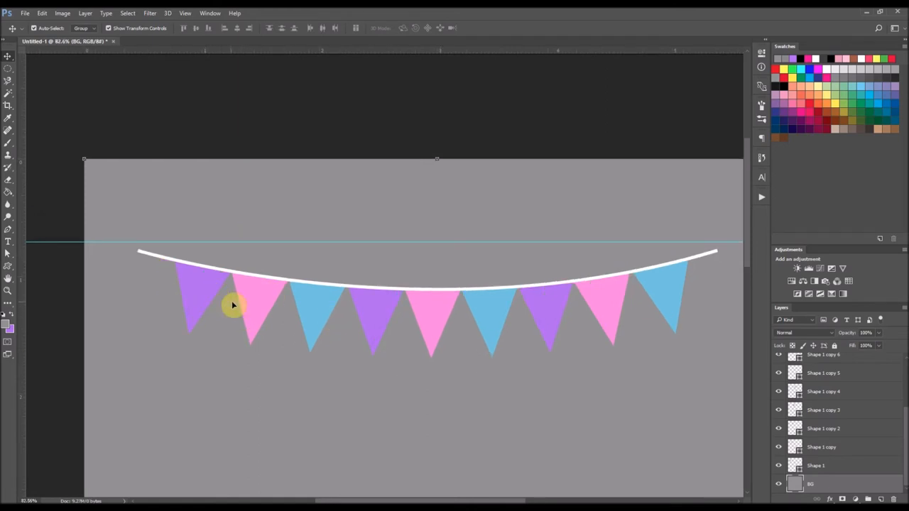
mouse_move(206, 299)
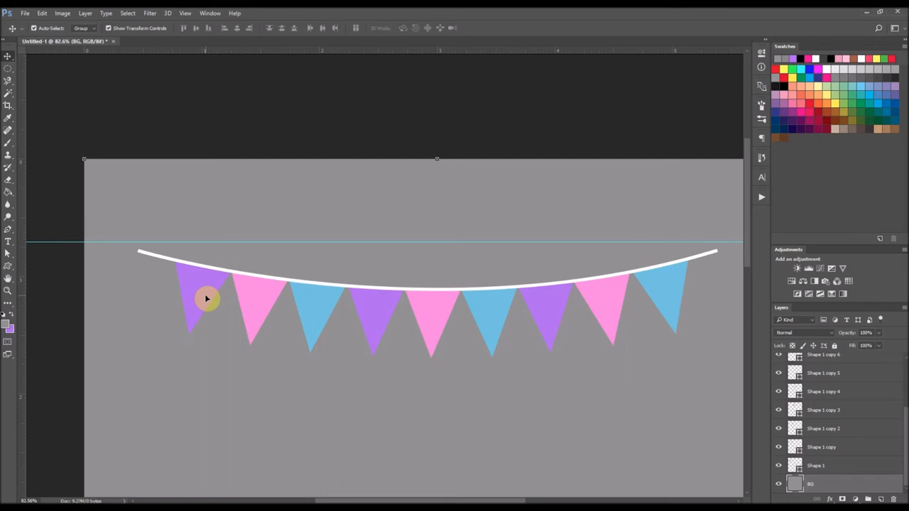
Enable a Pattern Overlay layer style on the first pink pennant
click(254, 306)
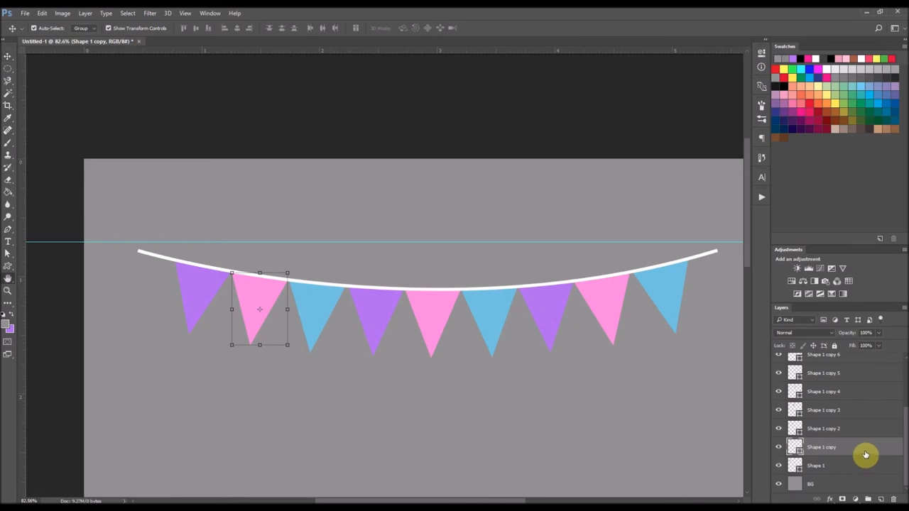
double_click(821, 409)
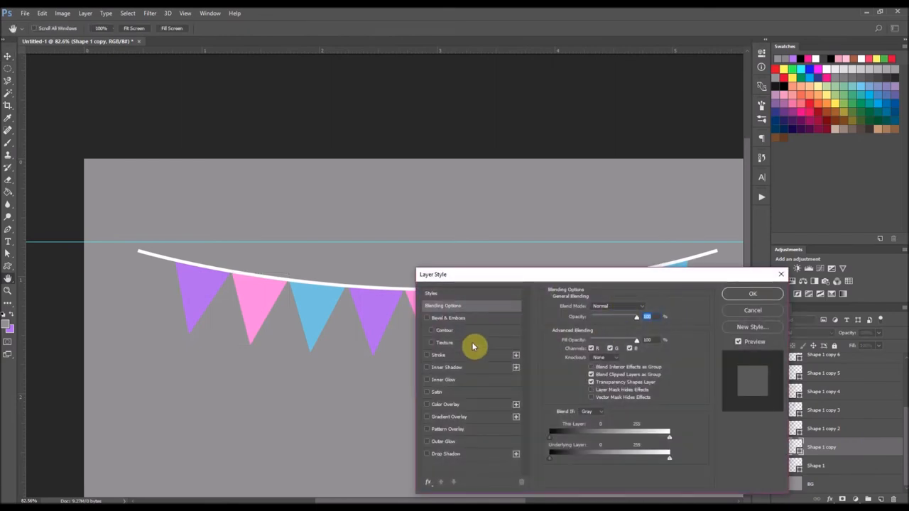
click(426, 429)
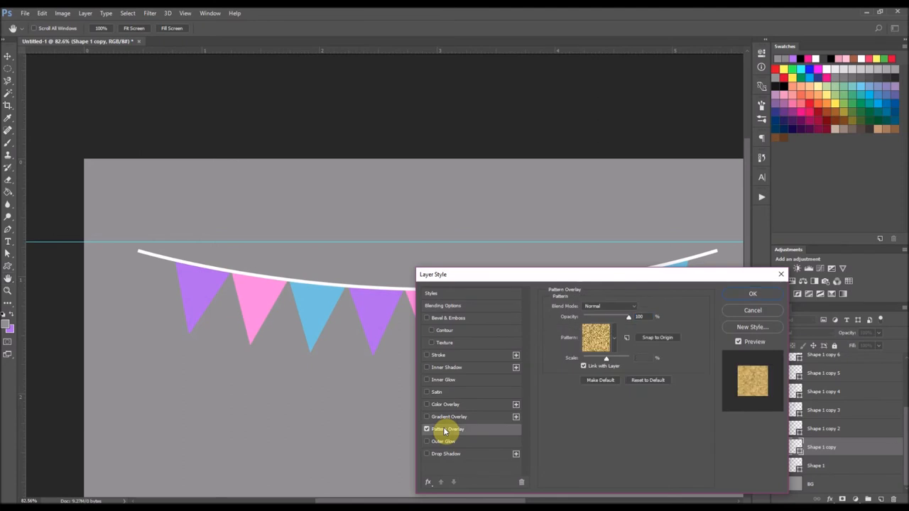
click(608, 338)
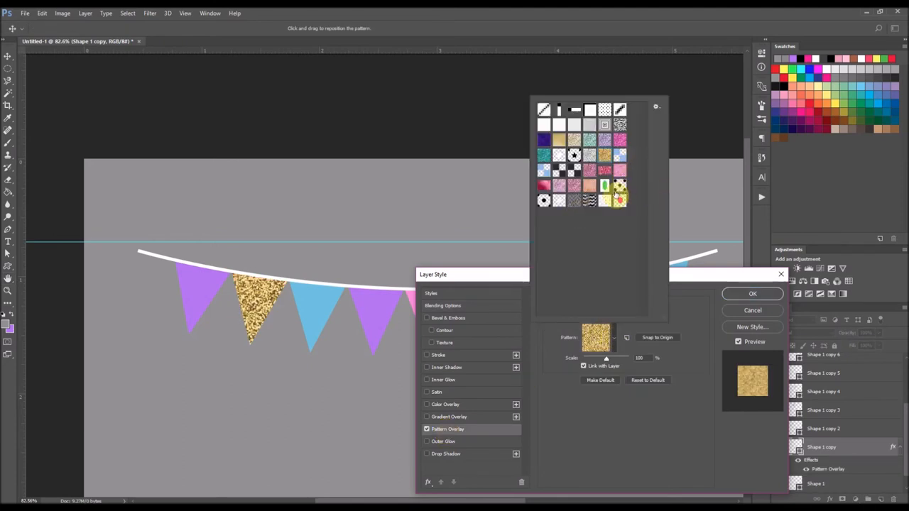
Choose the white polka-dot pattern after trying a chevron, and apply the overlay
click(619, 199)
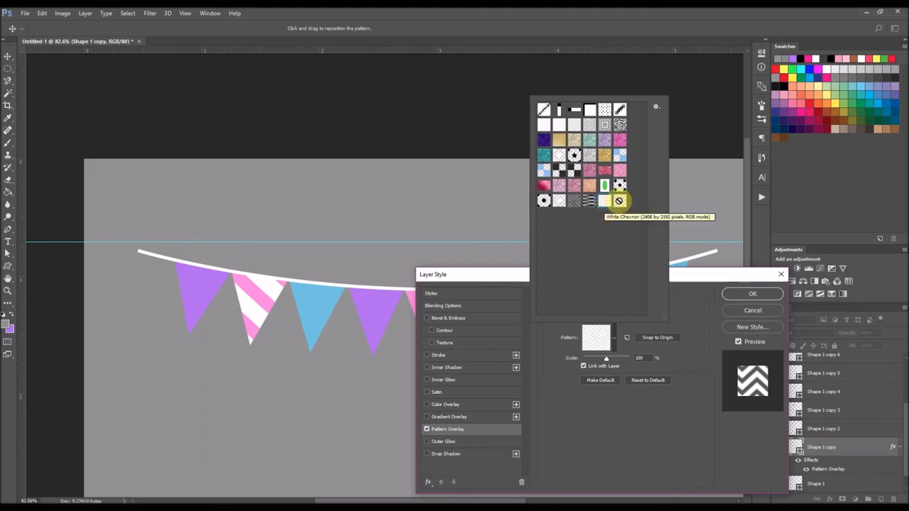
click(560, 200)
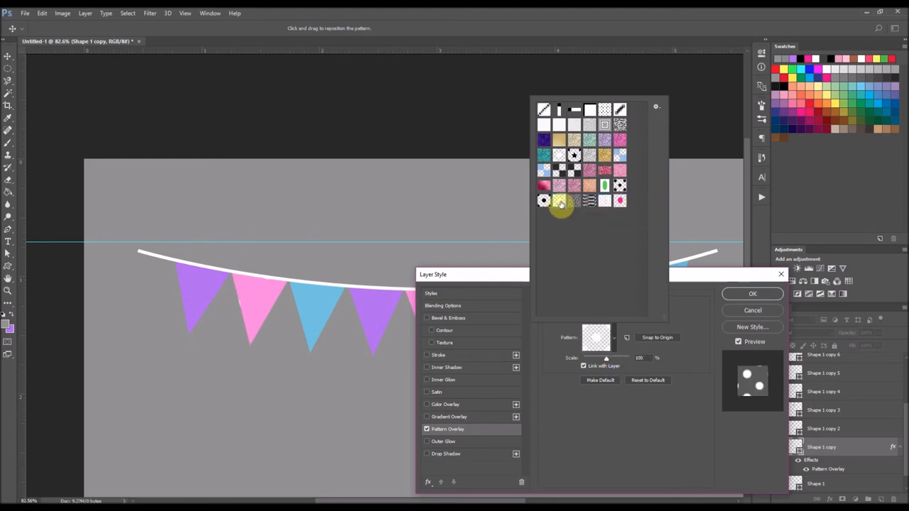
click(559, 202)
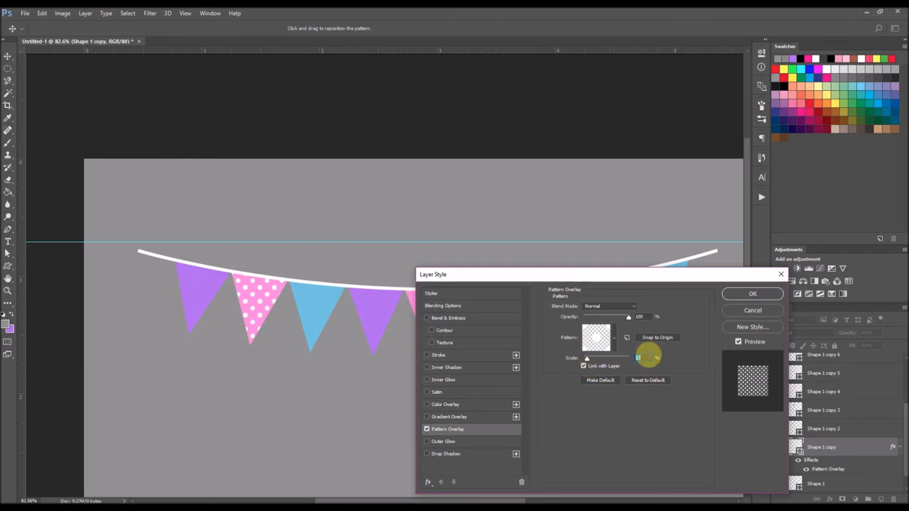
click(752, 293)
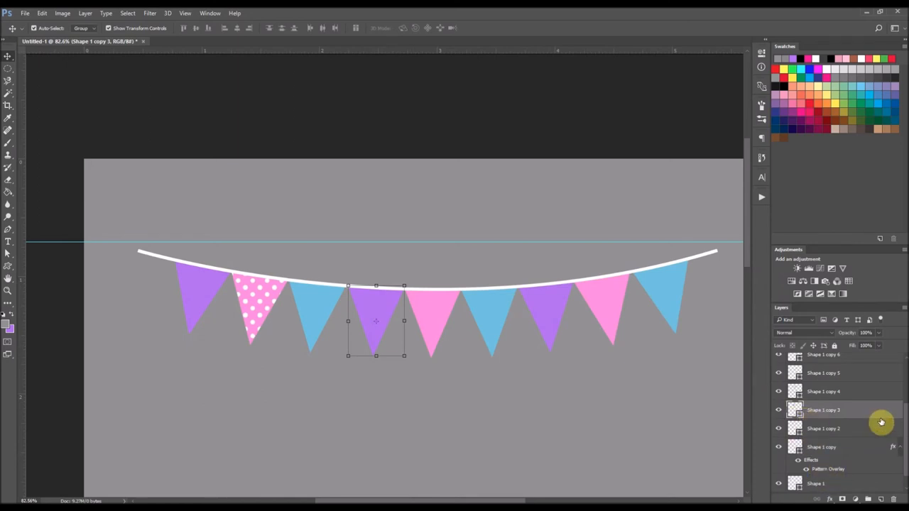
Apply the white polka-dot Pattern Overlay to the second purple and the blue pennant
double_click(824, 409)
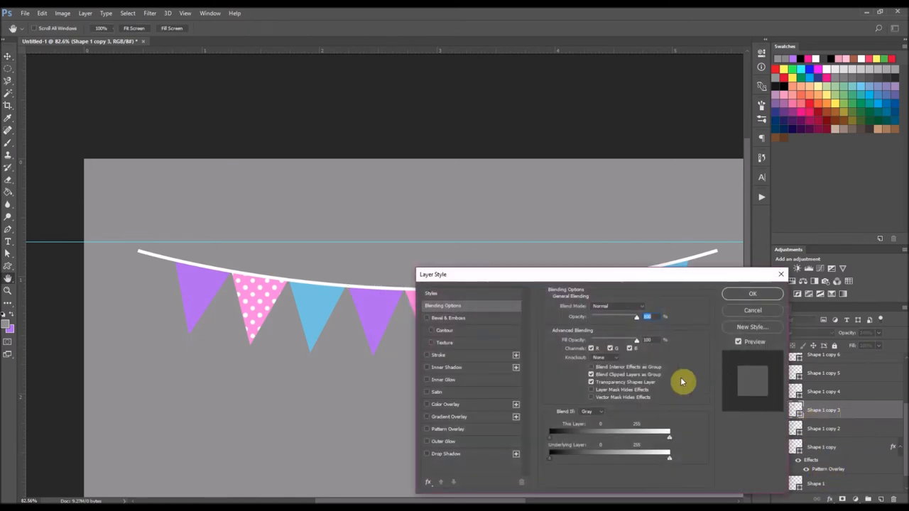
click(448, 429)
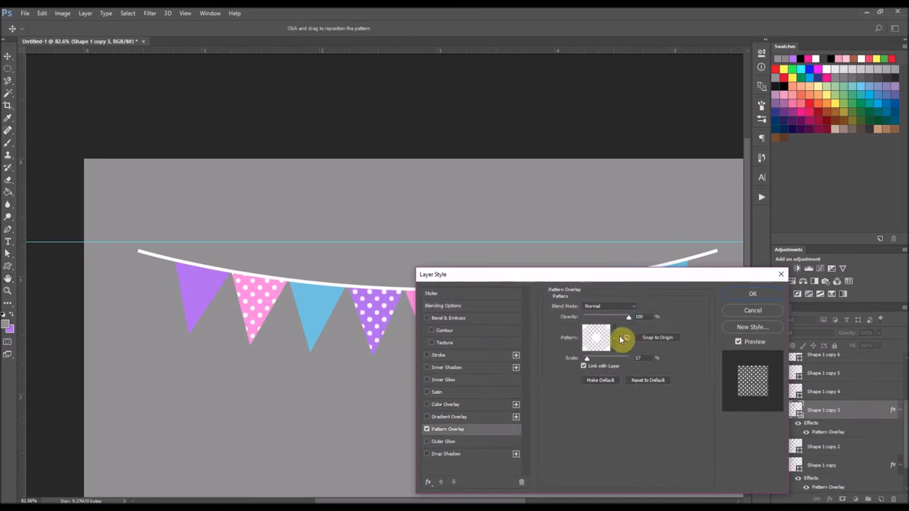
click(753, 293)
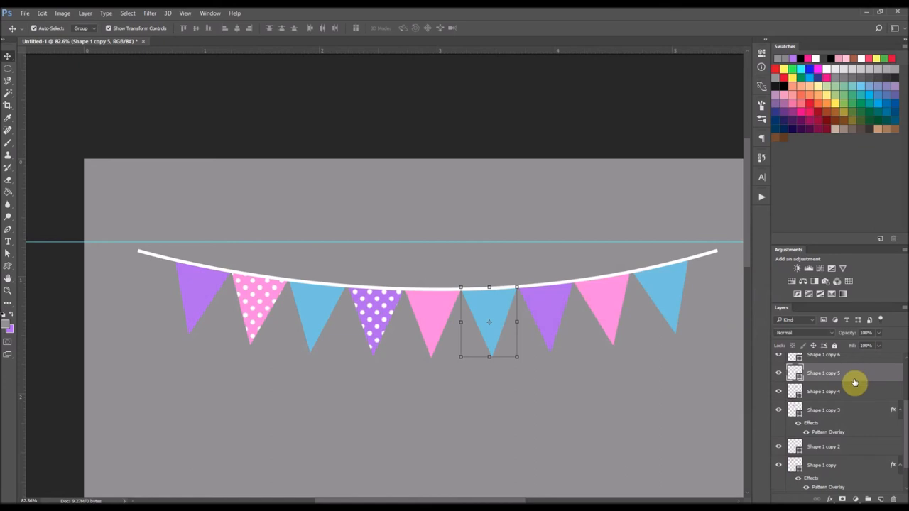
double_click(824, 372)
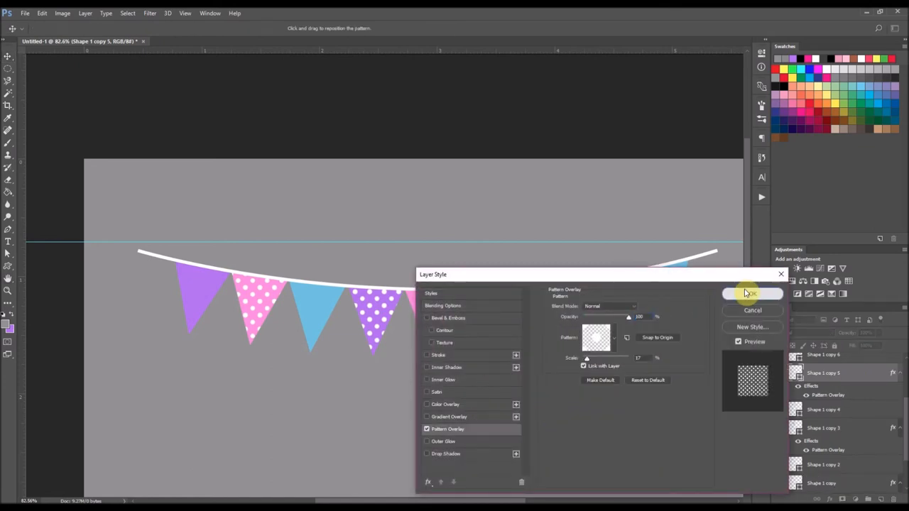
click(750, 292)
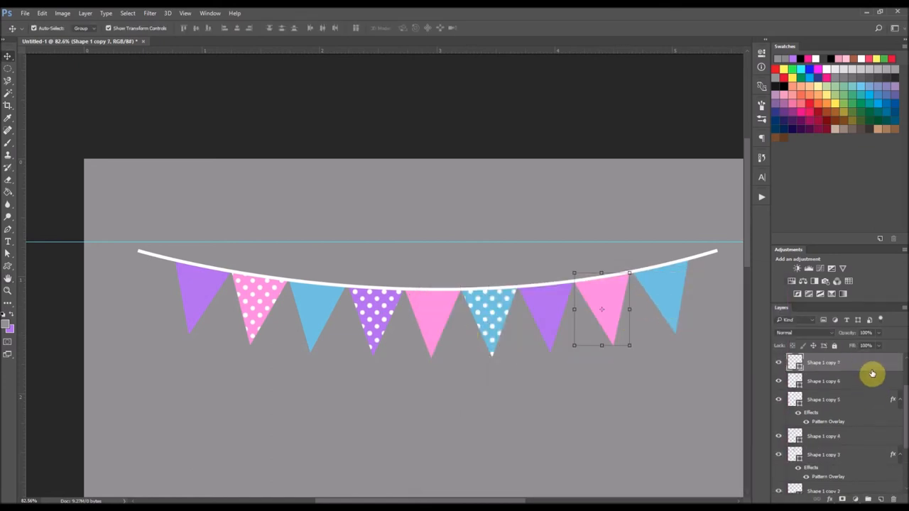
Apply the same polka-dot overlay to the last pink pennant so dotted pennants alternate
double_click(824, 362)
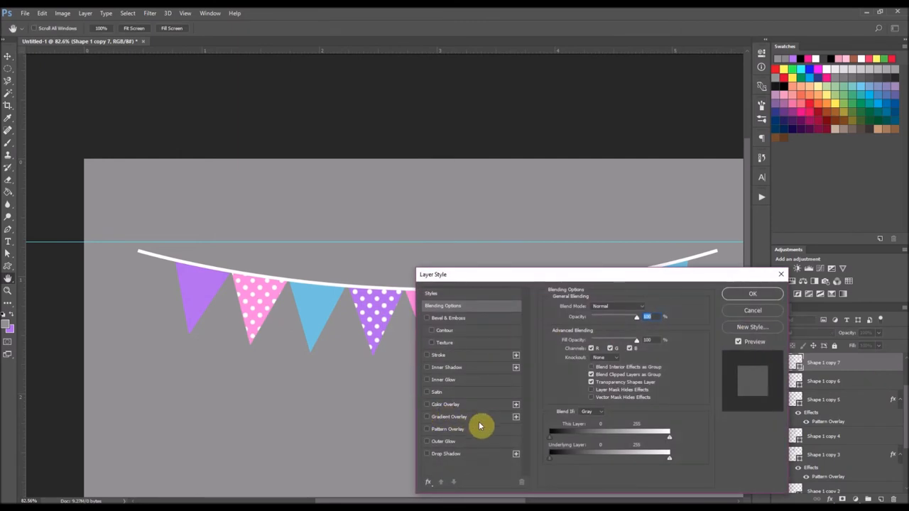
click(449, 429)
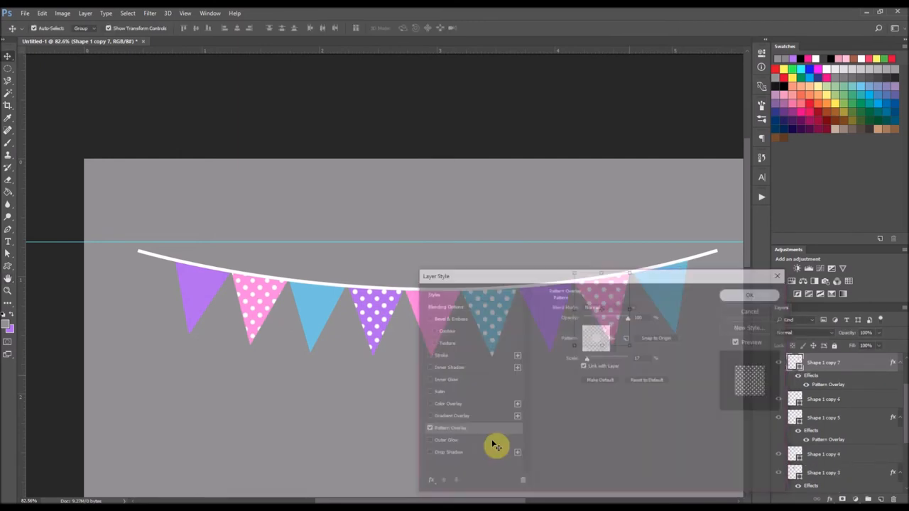
click(750, 294)
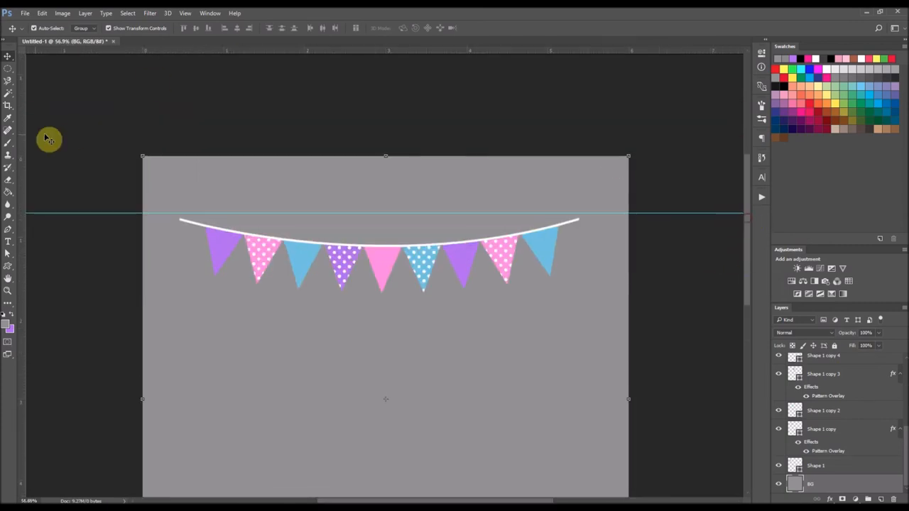
Crop the canvas to a wide strip around the banner
click(8, 80)
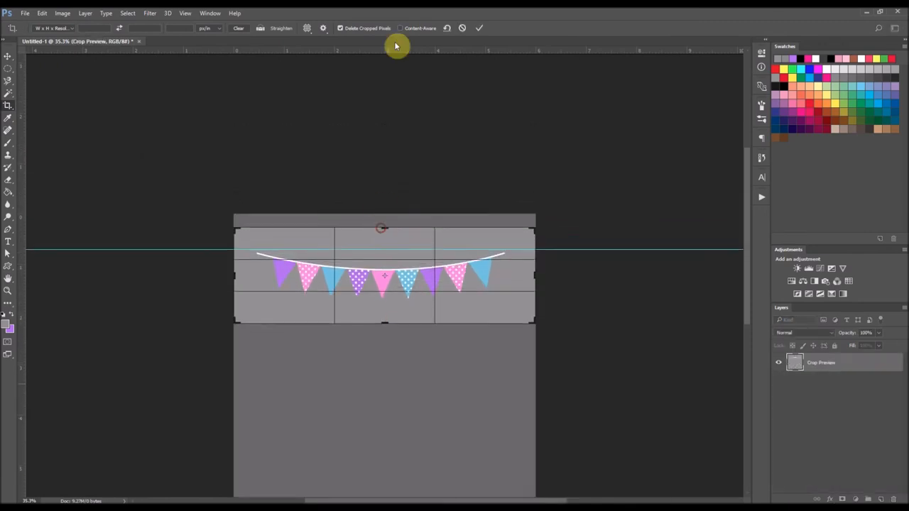
click(480, 29)
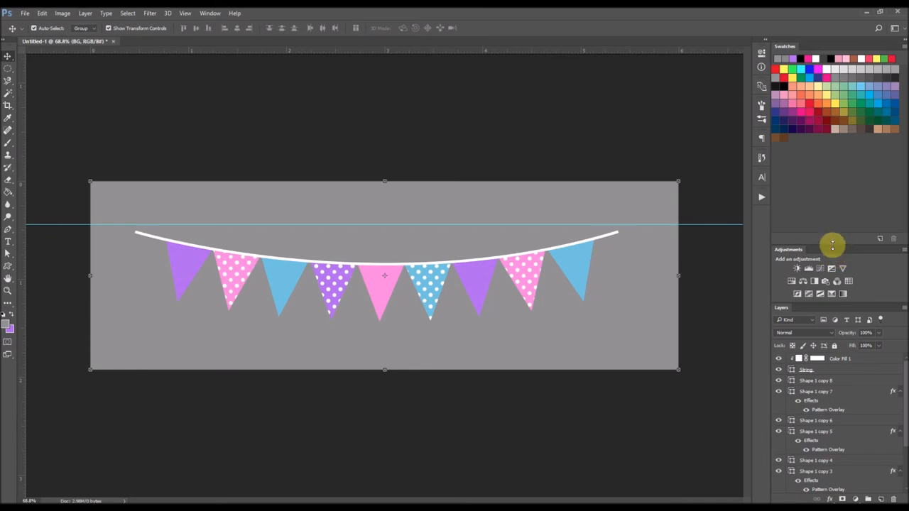
Group the pennant shape layers into a group named Pennants
click(817, 295)
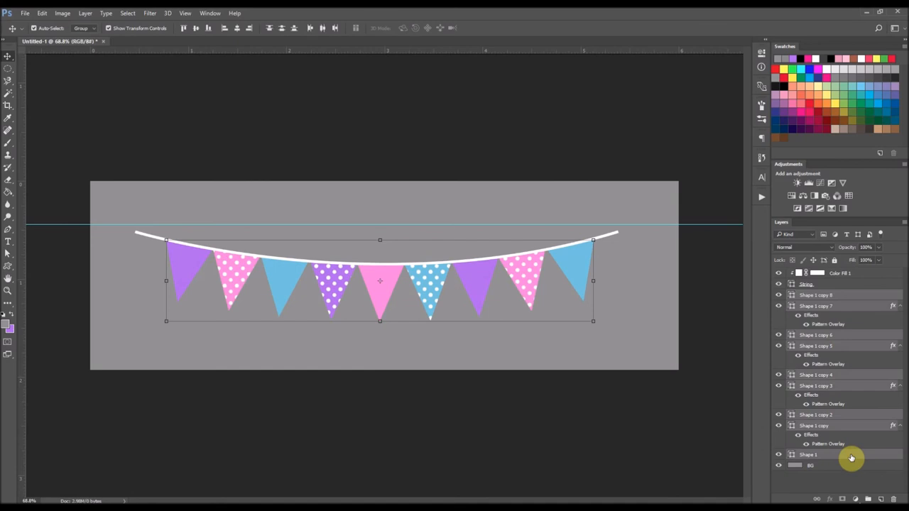
mouse_move(841, 354)
text(Pennants)
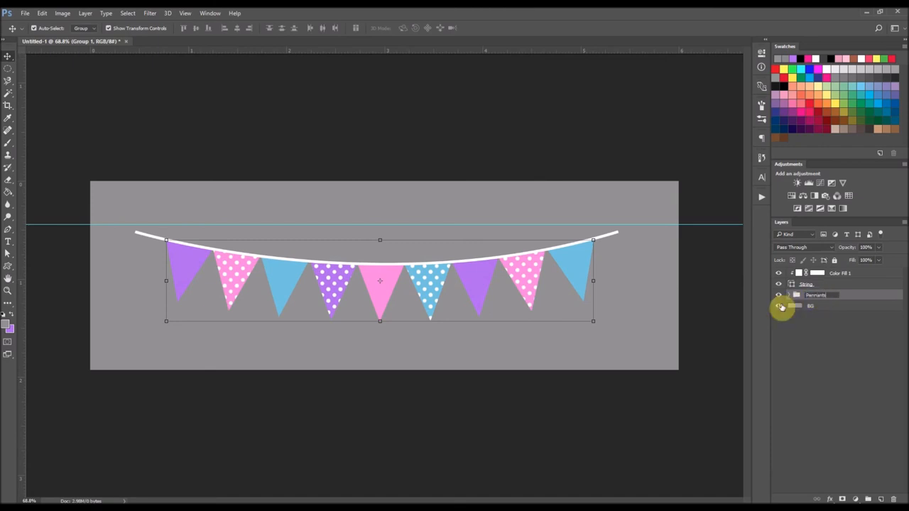
click(815, 294)
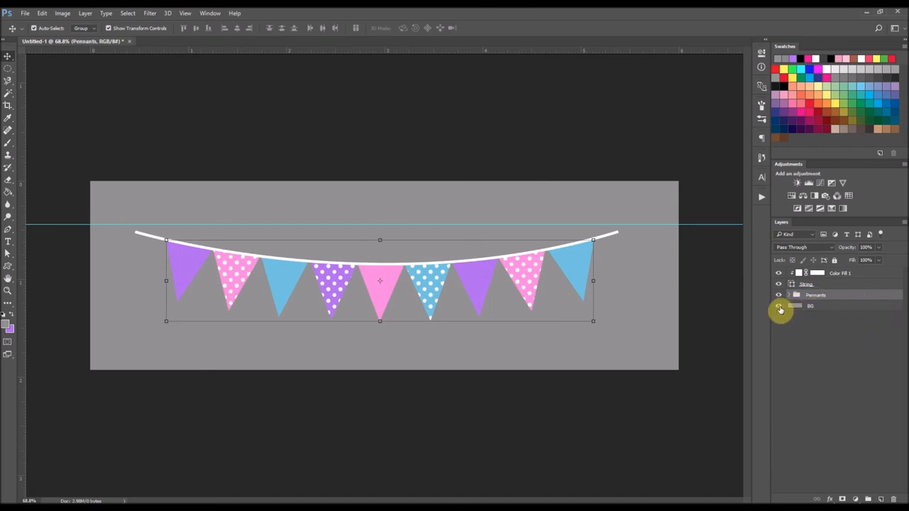
click(778, 307)
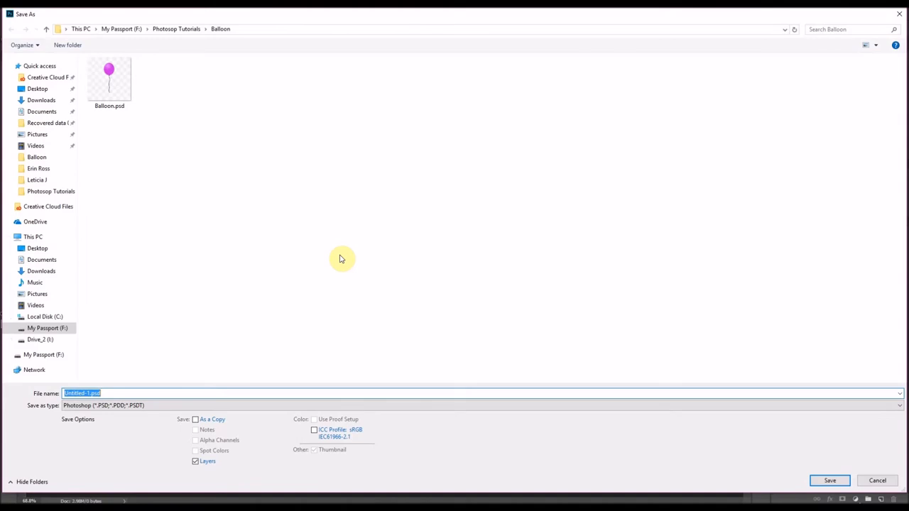
Save the document as Pennant Banner.psd in the Photoshop Tutorials > Banner folder
click(176, 28)
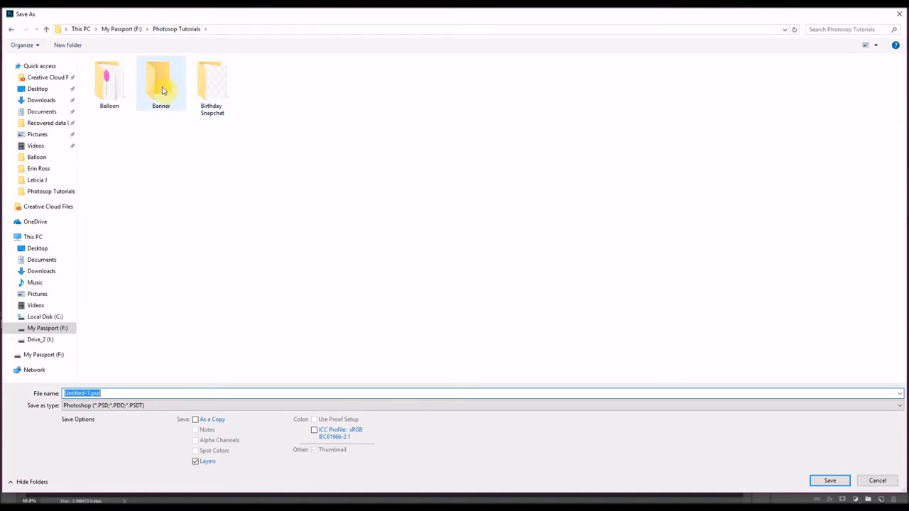
double_click(160, 81)
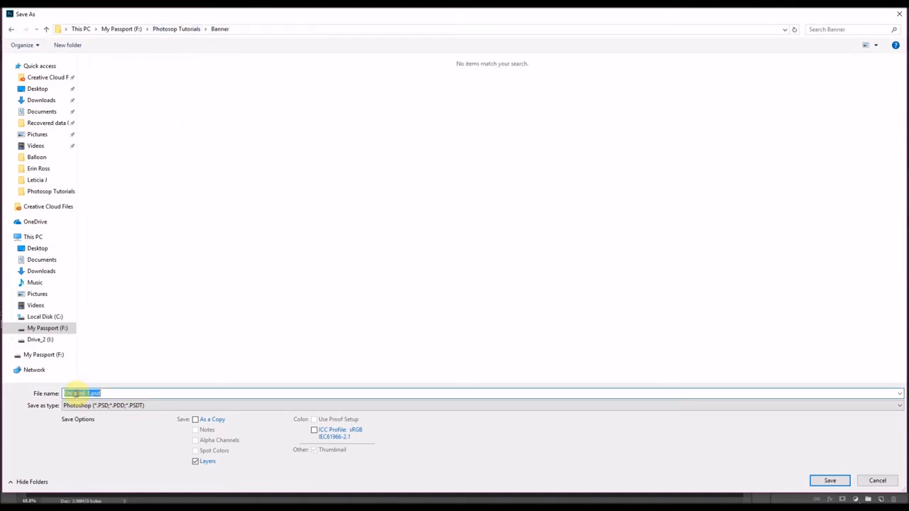
text(Pennant B)
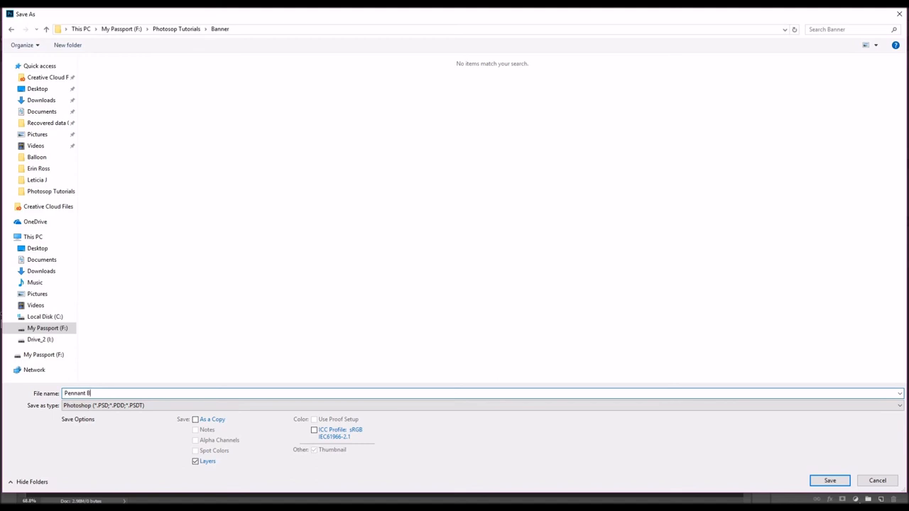
text(anner)
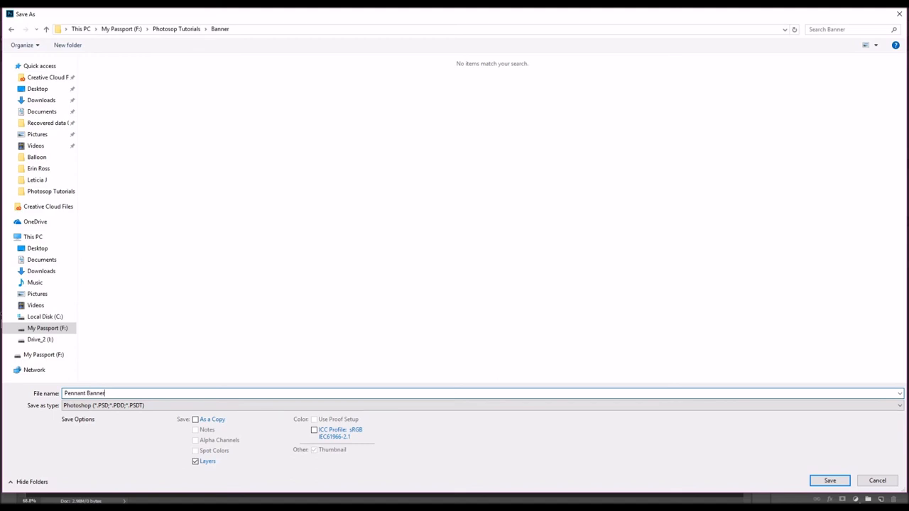
click(899, 405)
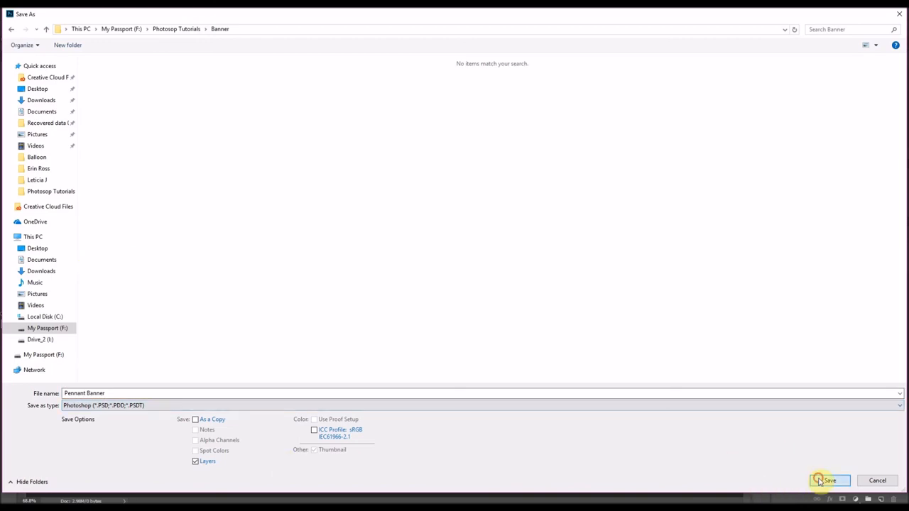
click(829, 480)
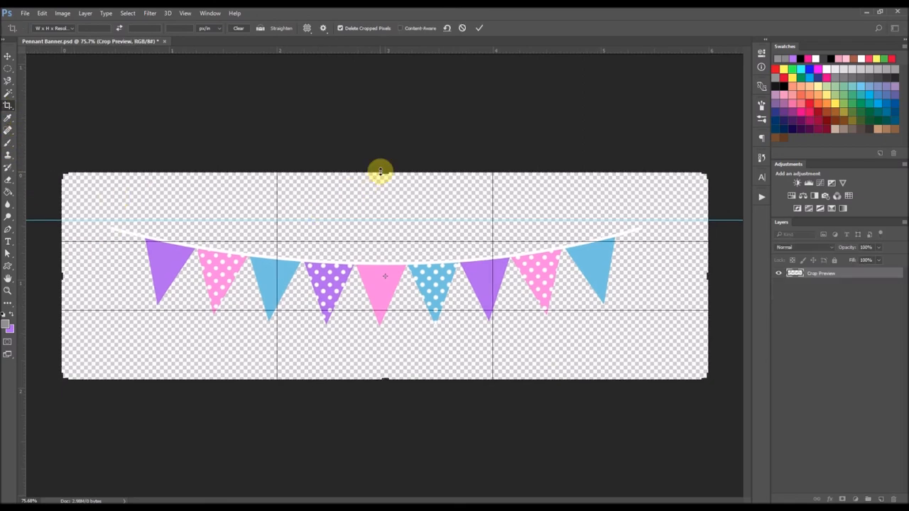
Drag the crop edges tight to the string and pennants and commit the narrow crop
drag(381, 170, 380, 196)
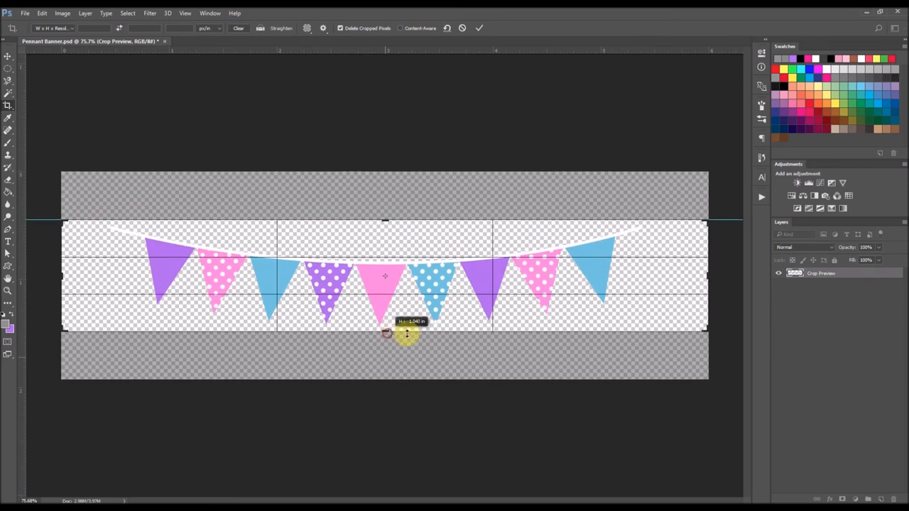
drag(385, 334, 679, 272)
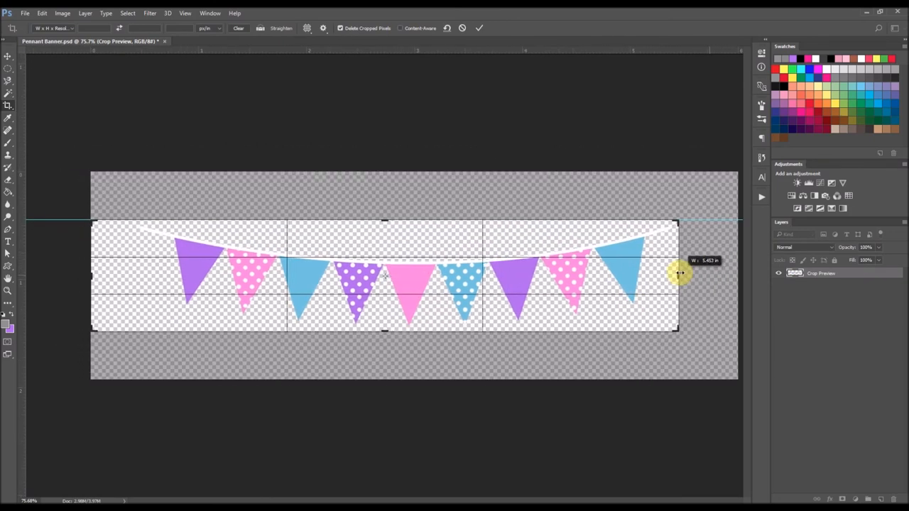
drag(679, 273, 114, 273)
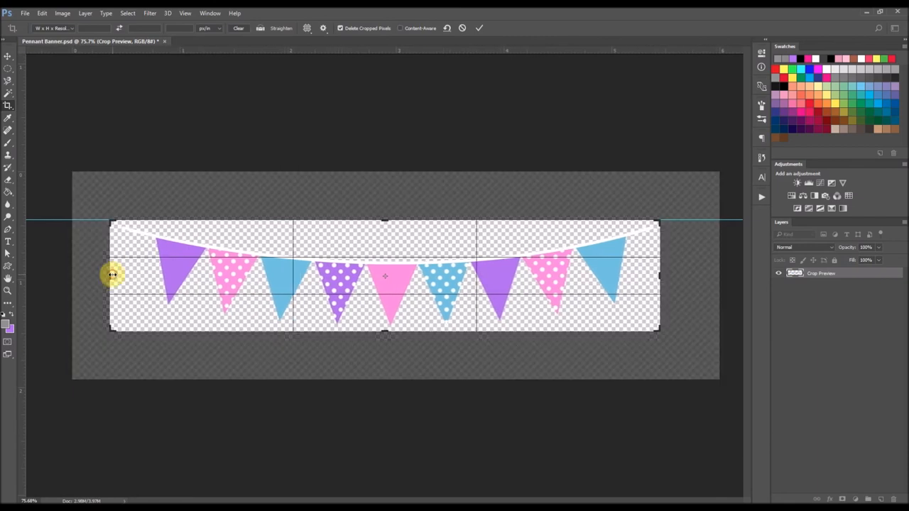
click(480, 28)
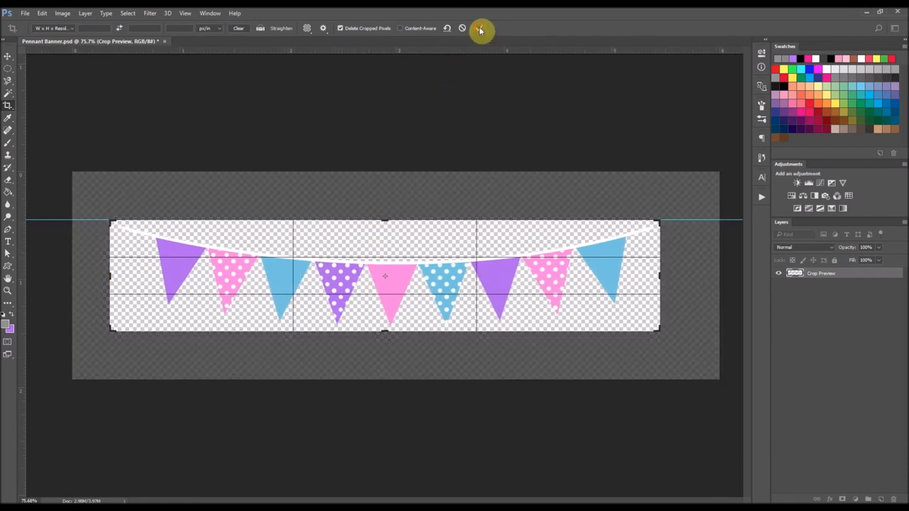
click(480, 30)
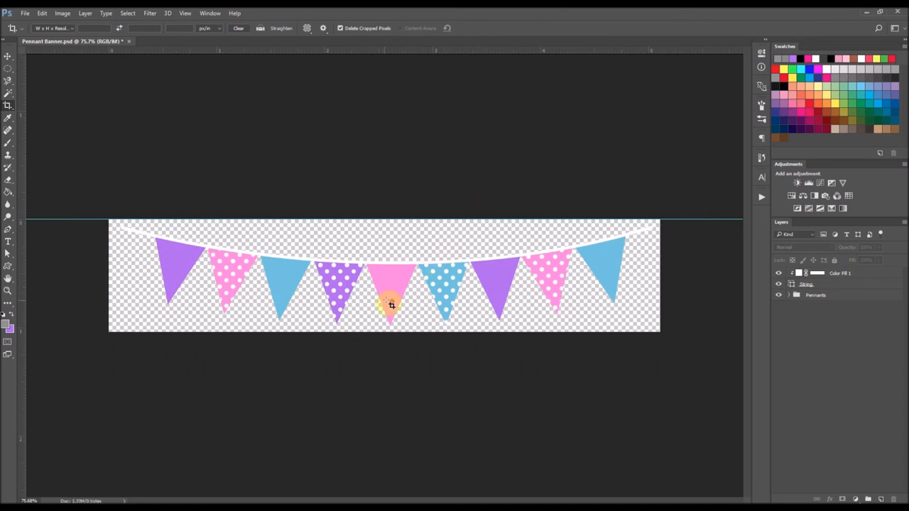
click(25, 13)
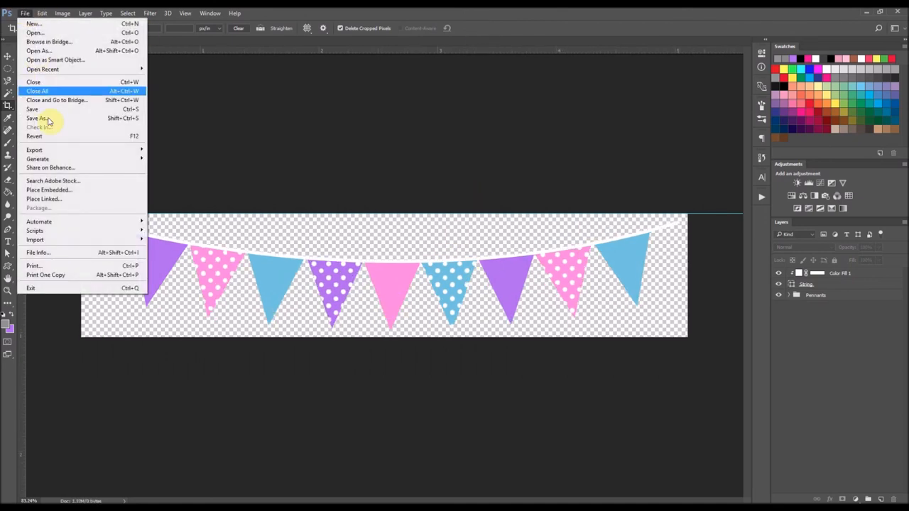
Save a PNG copy as Pennant Banner.png in the Banner folder, accepting the PNG options
click(37, 118)
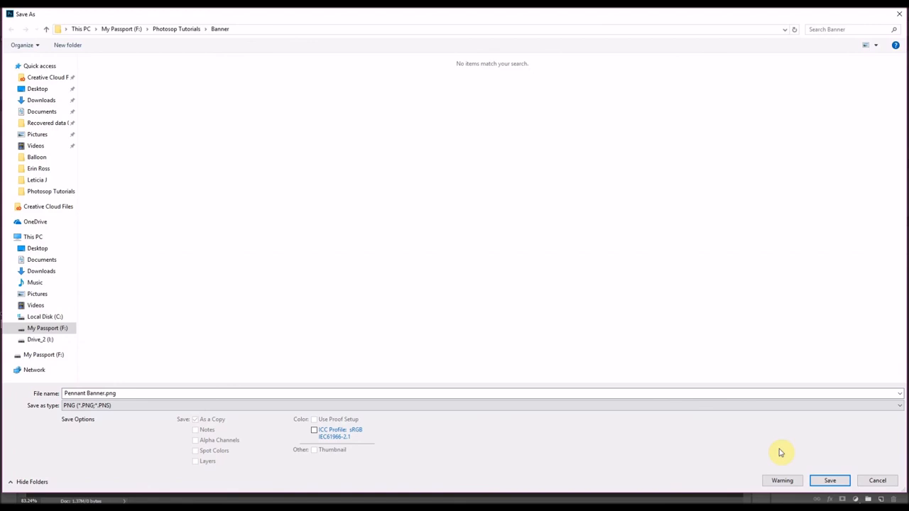
click(829, 480)
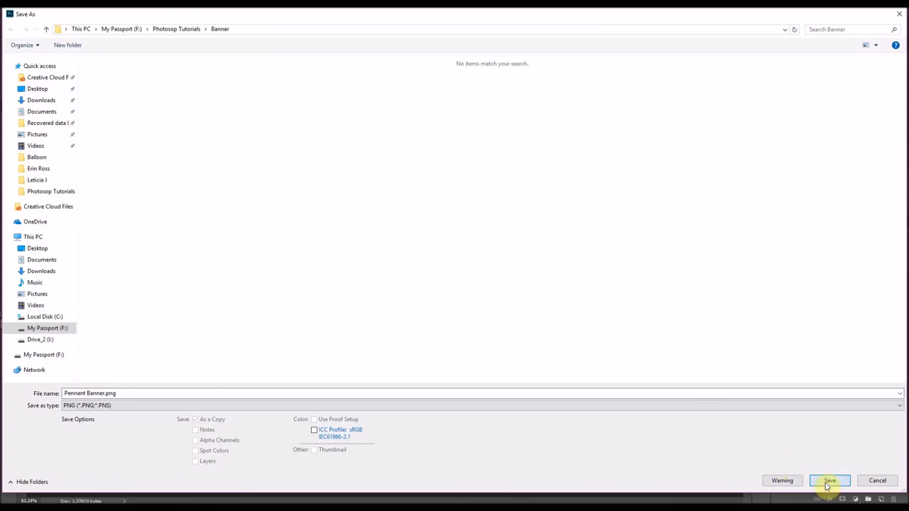
click(830, 481)
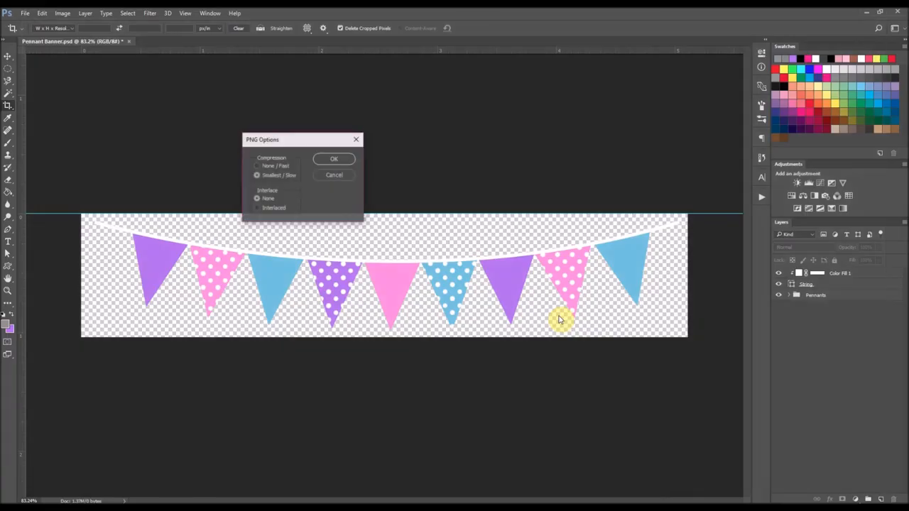
click(334, 159)
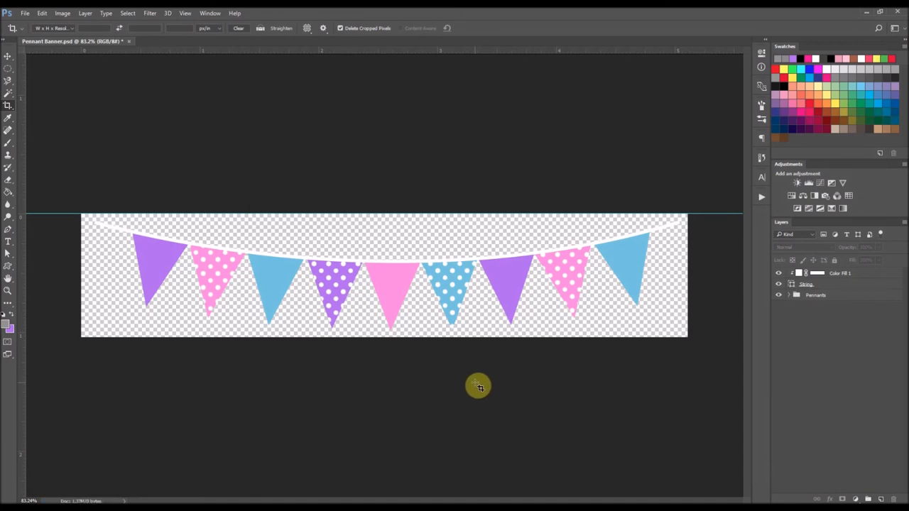
mouse_move(478, 381)
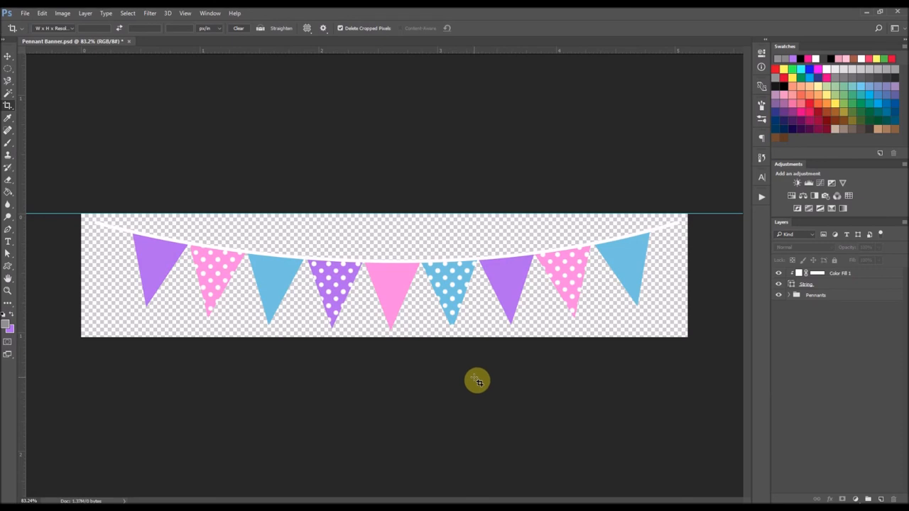